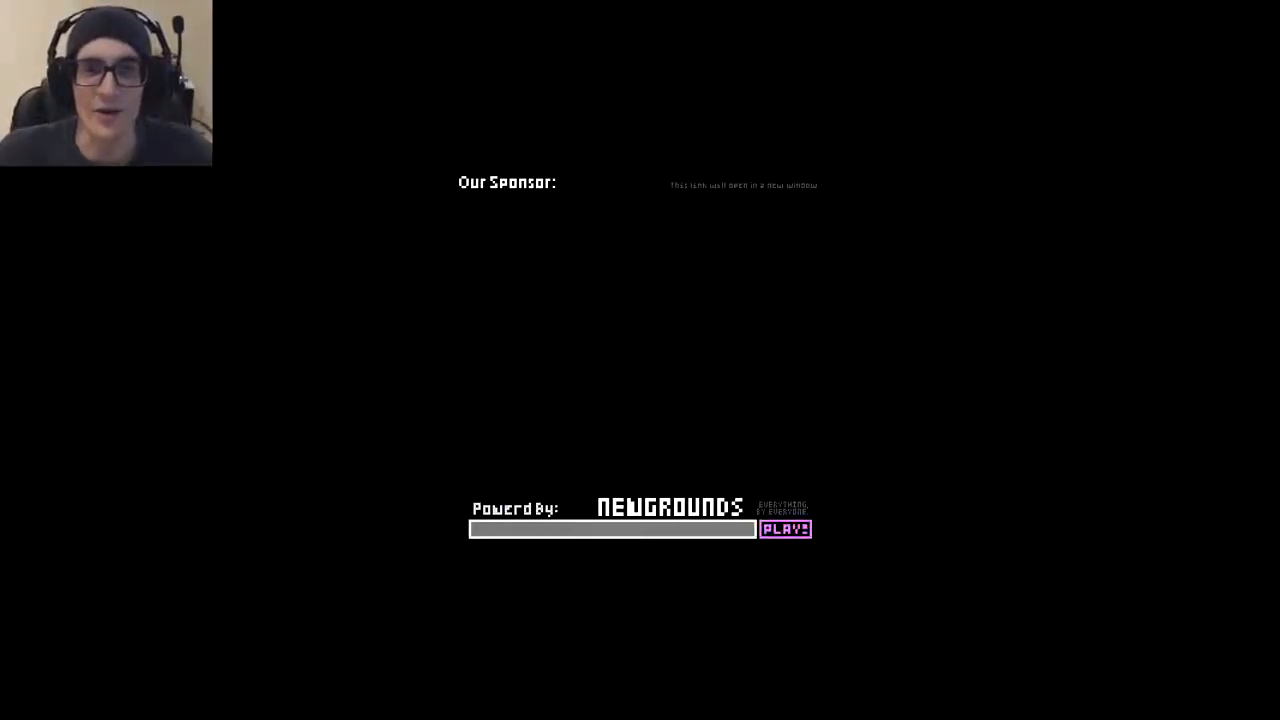
mouse_move(785, 529)
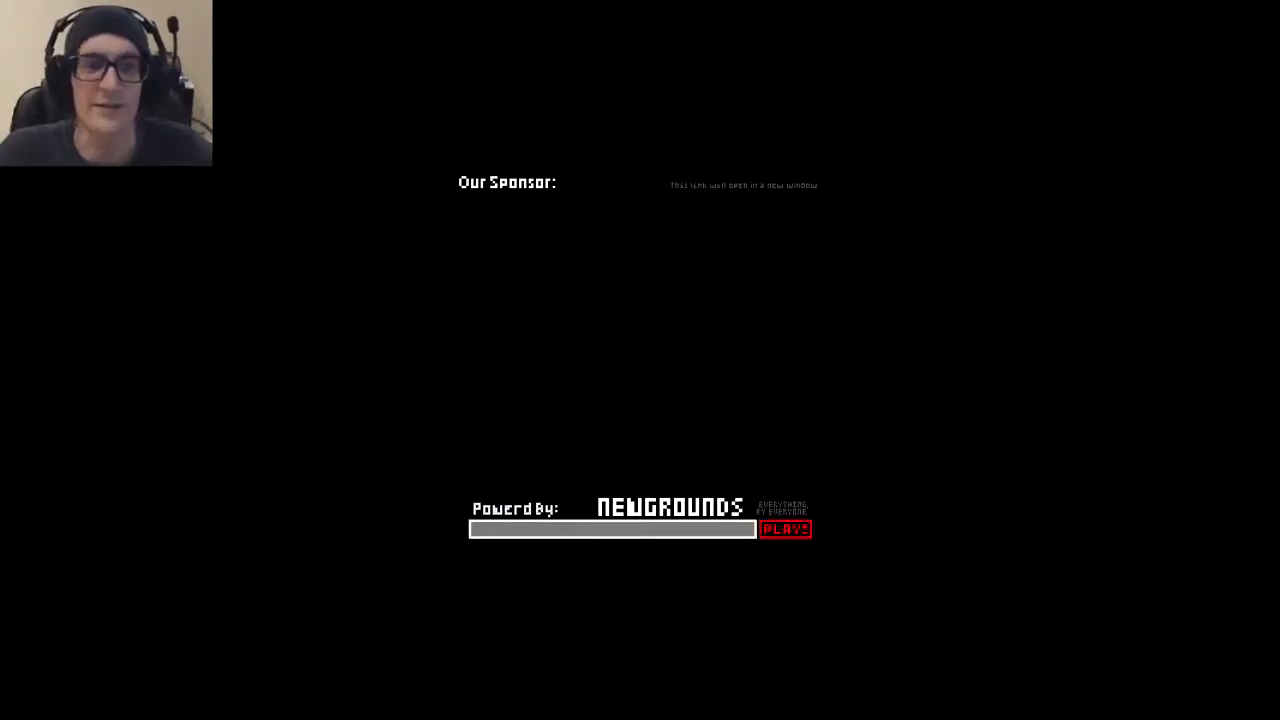
mouse_move(785, 529)
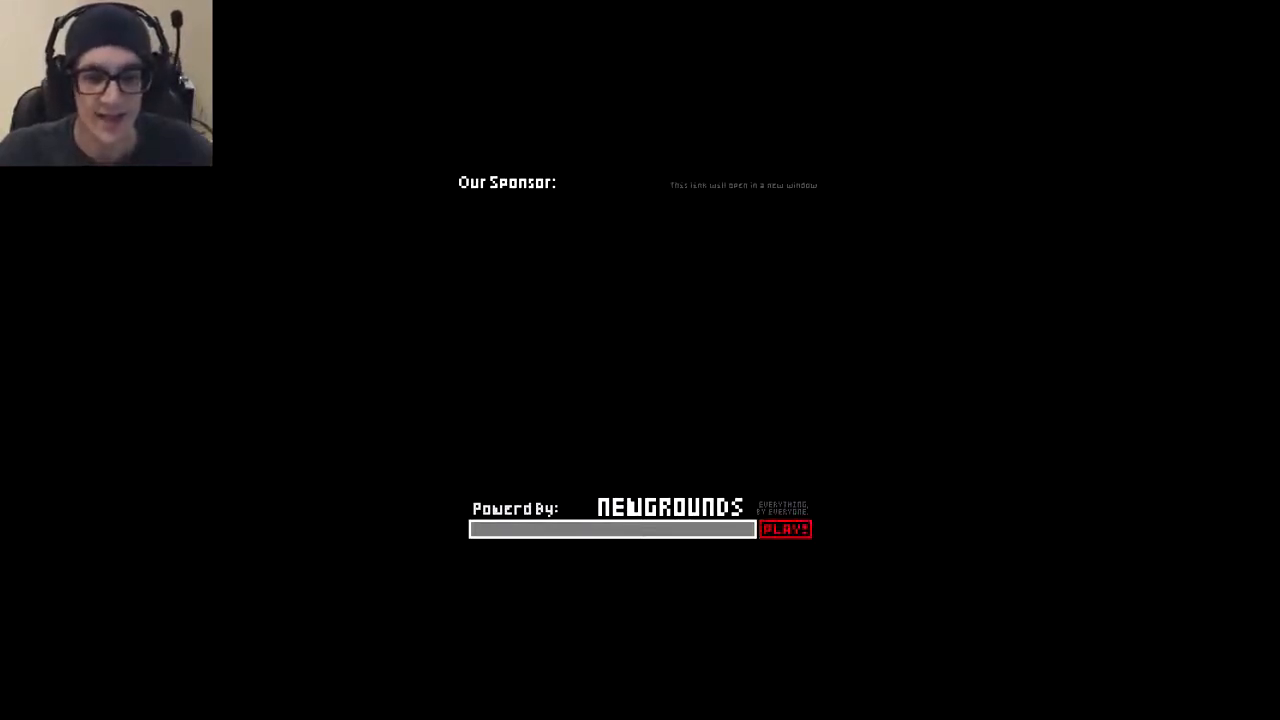
mouse_move(786, 529)
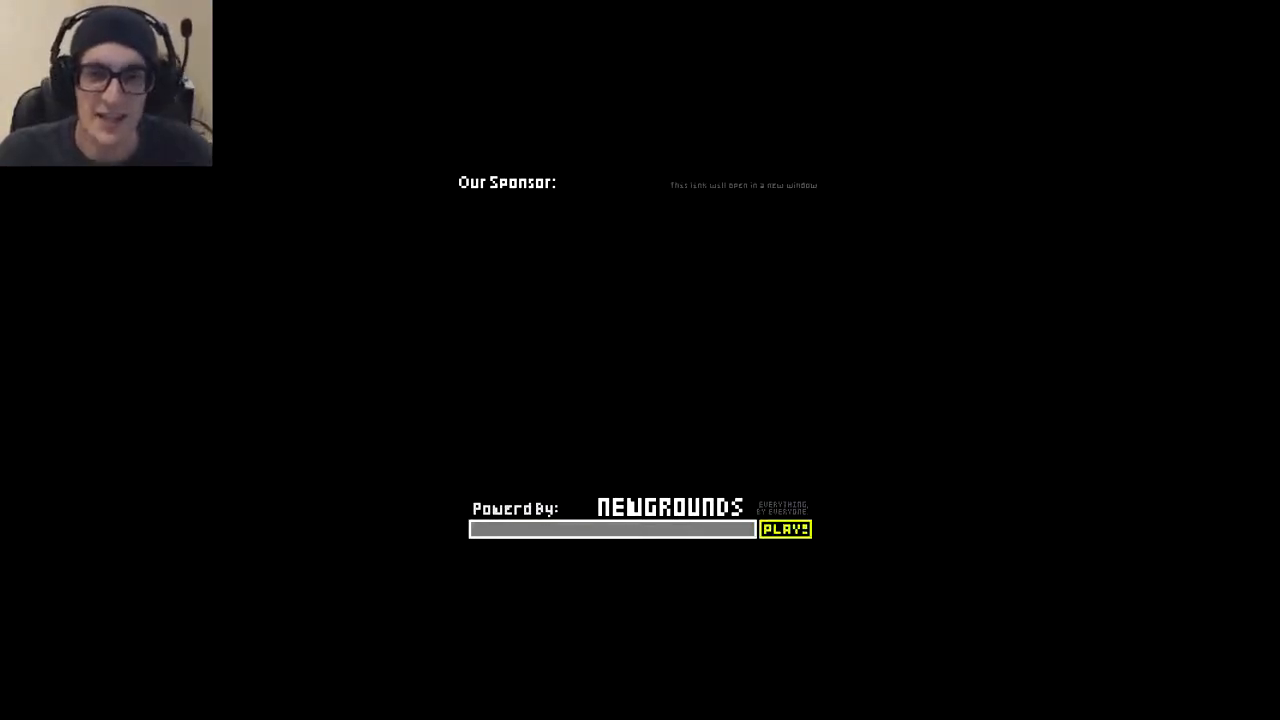
click(785, 528)
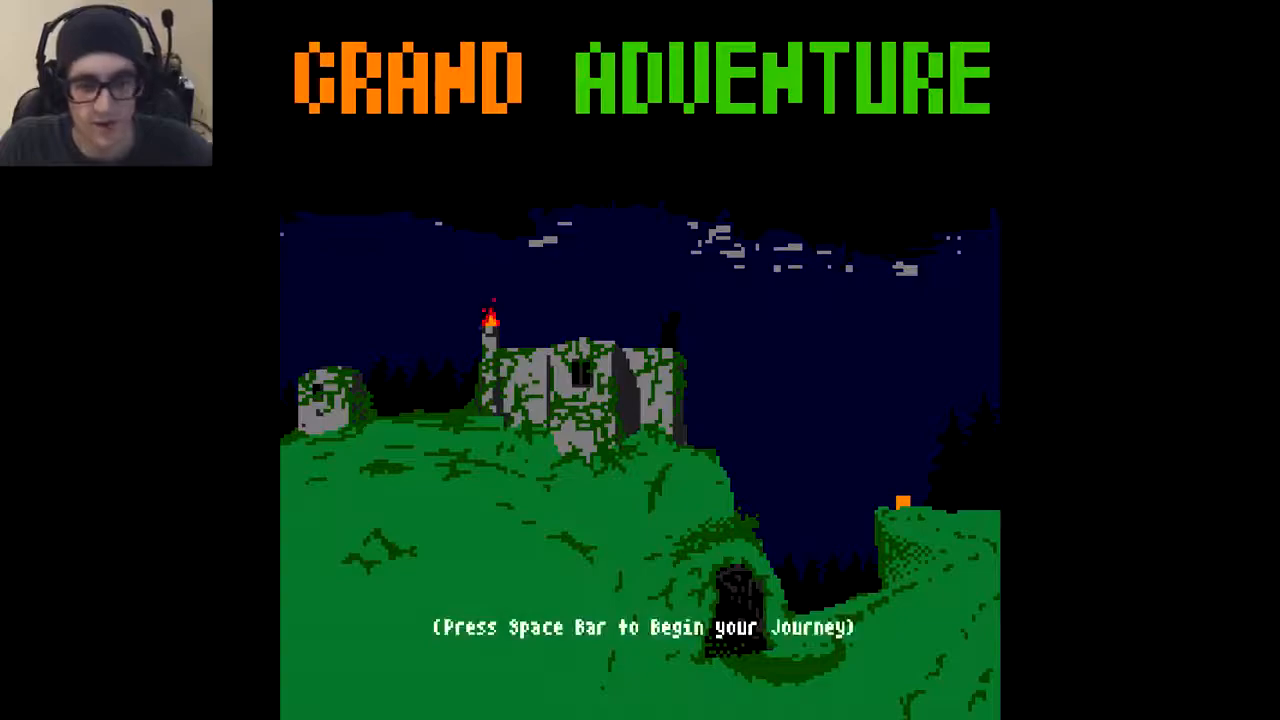
key(space)
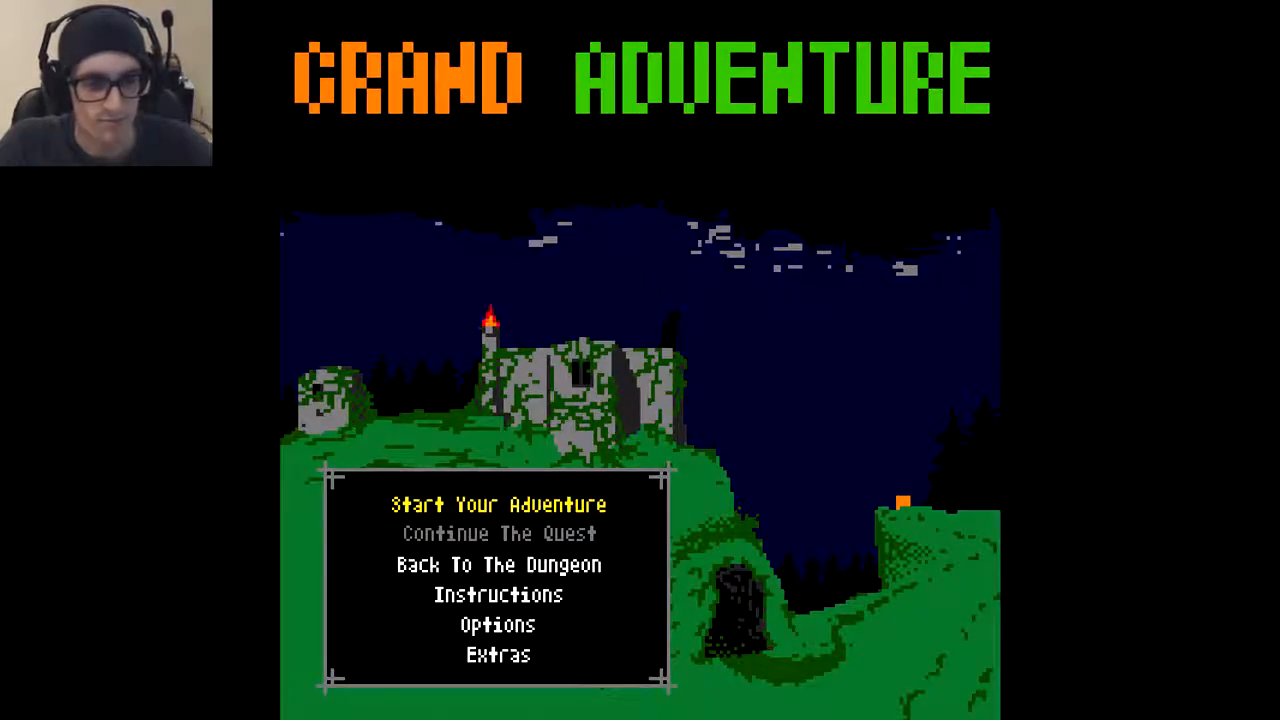
click(497, 503)
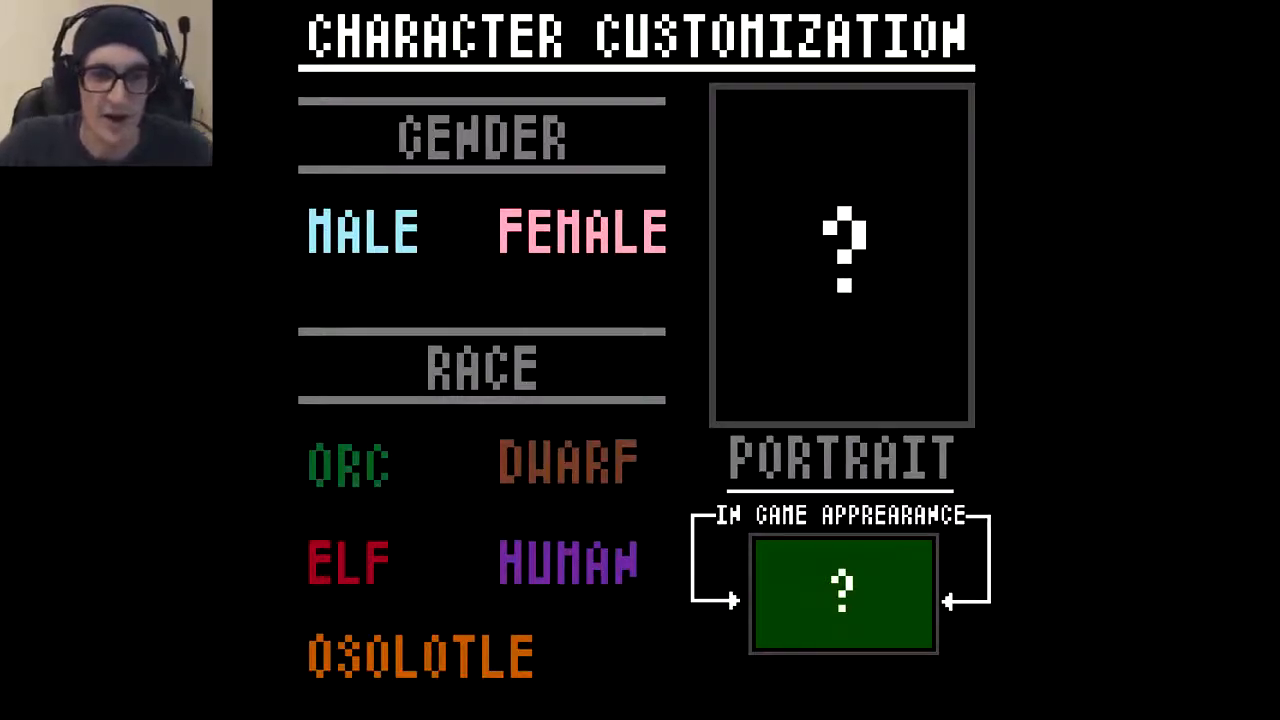
click(363, 231)
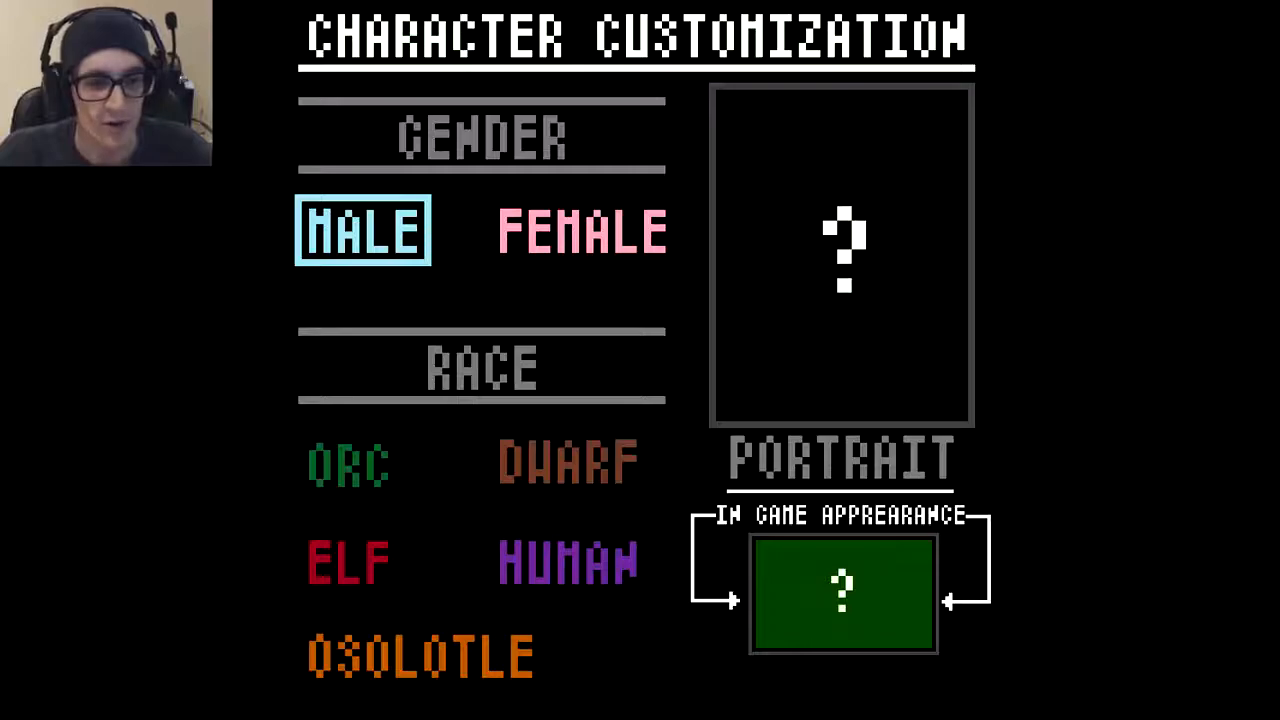
click(567, 461)
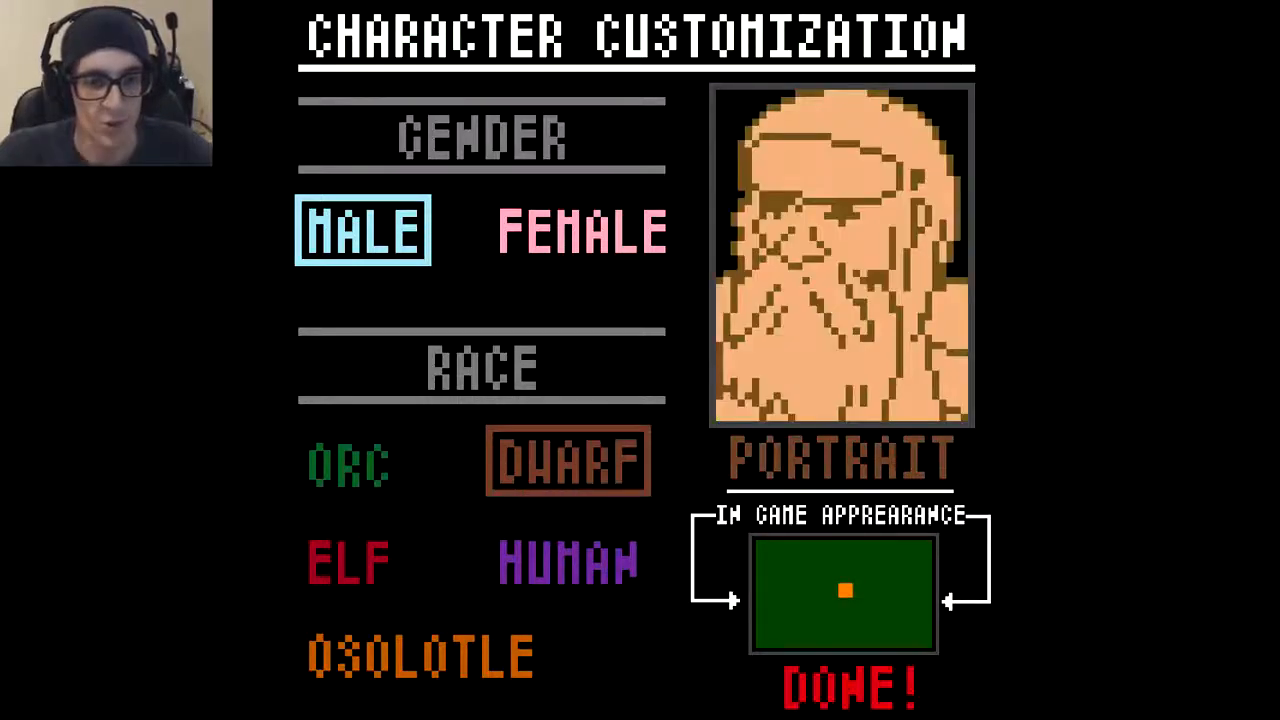
click(567, 560)
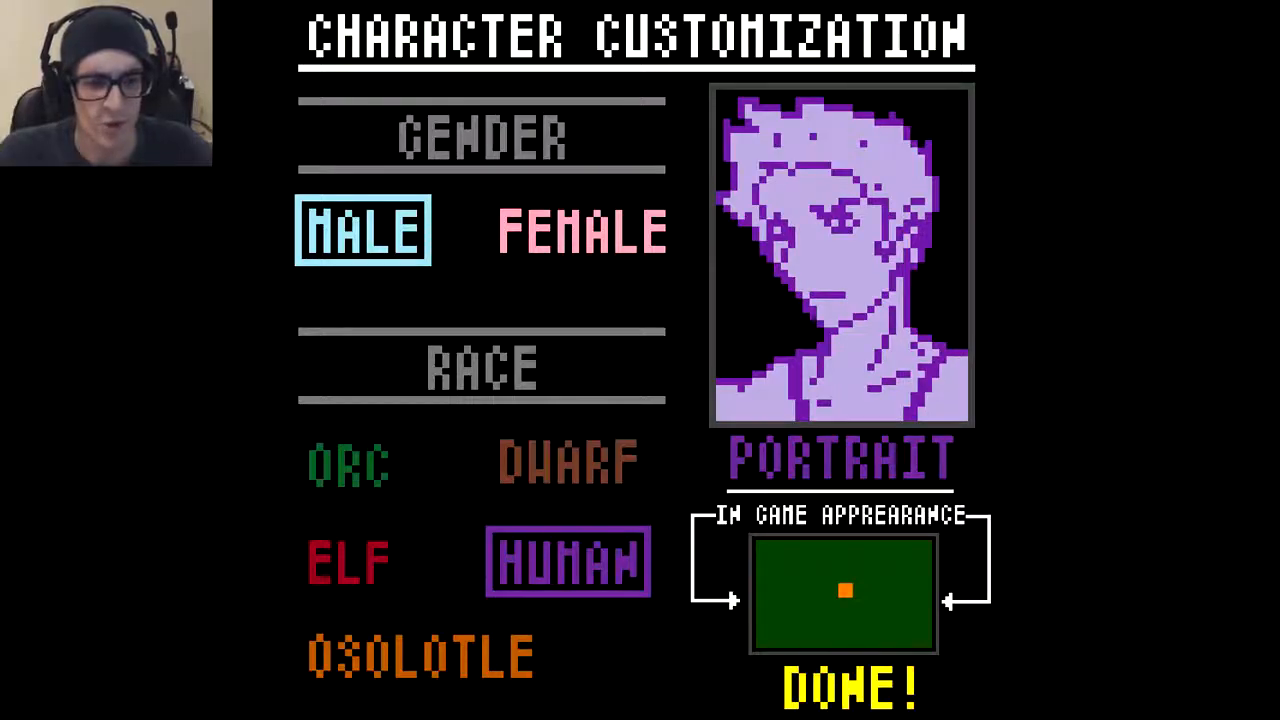
click(420, 655)
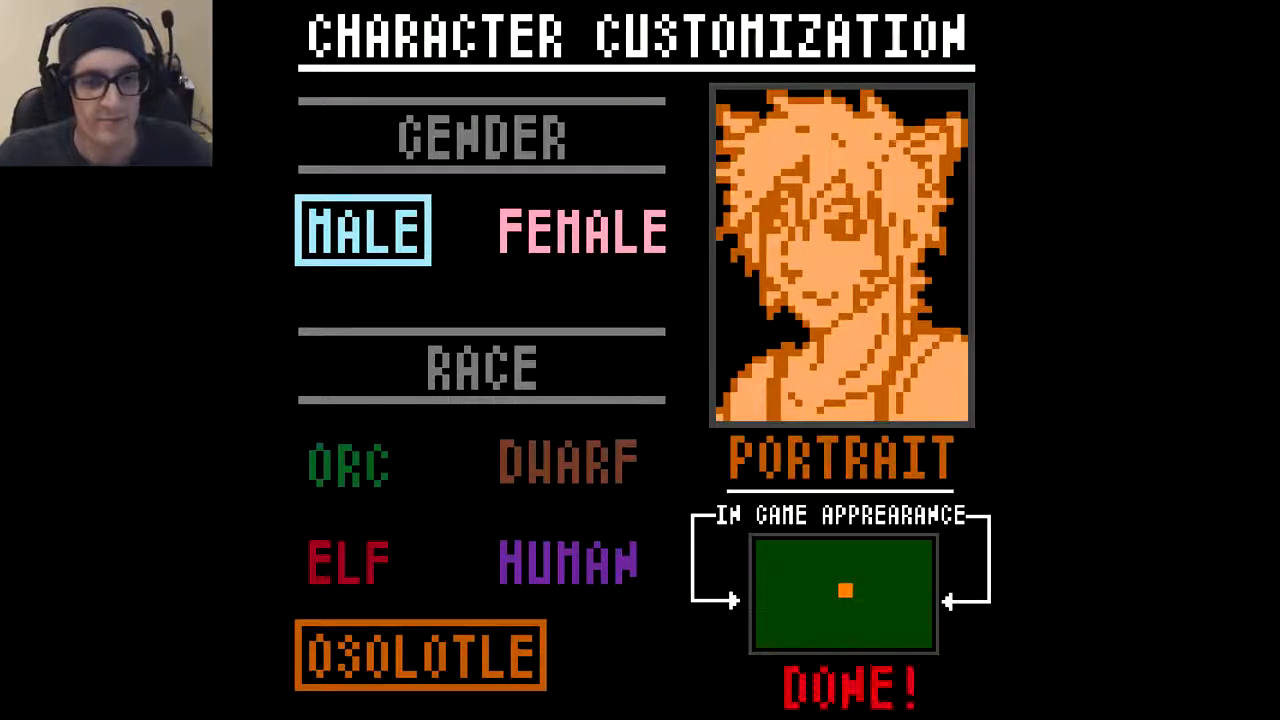
click(582, 230)
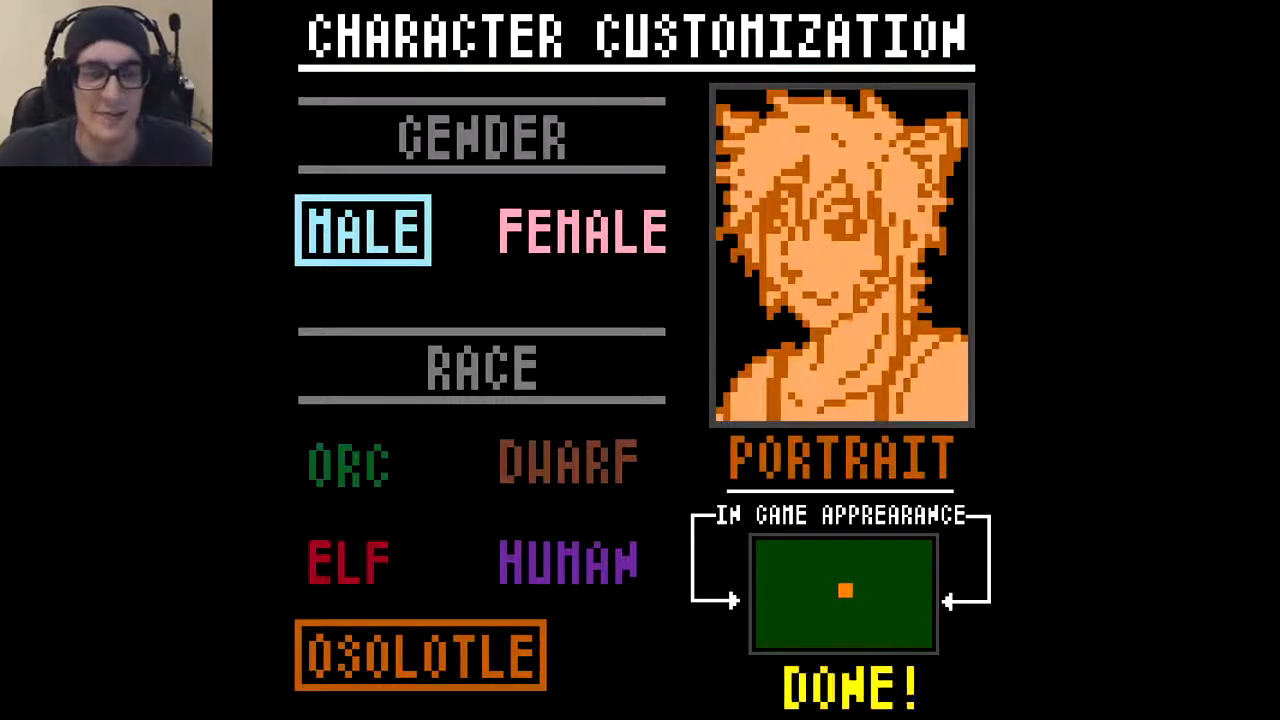
click(845, 687)
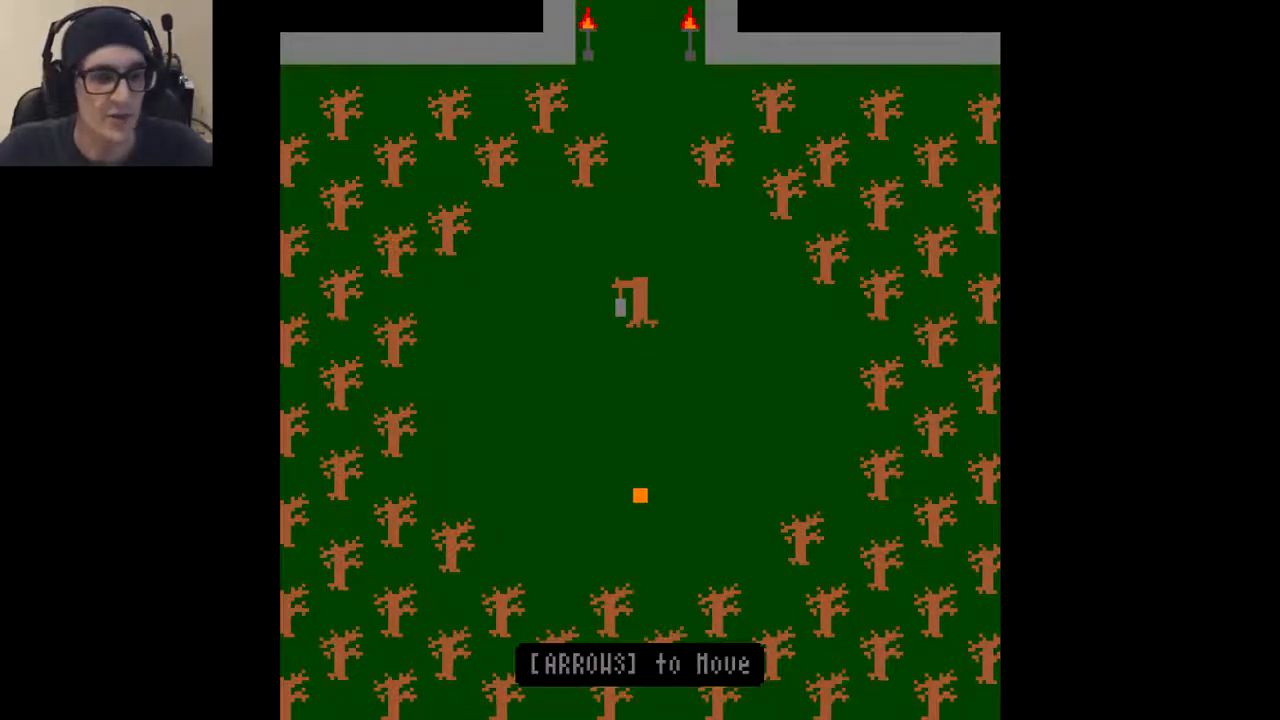
key(up)
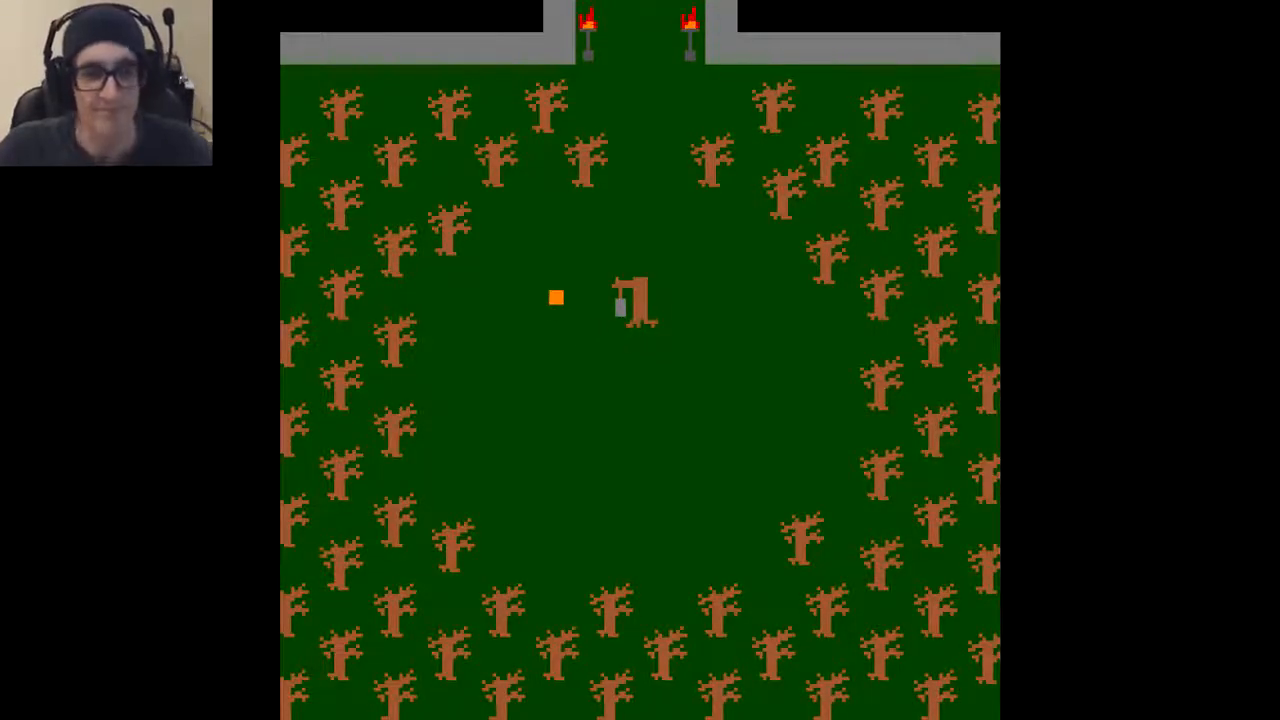
key(Up)
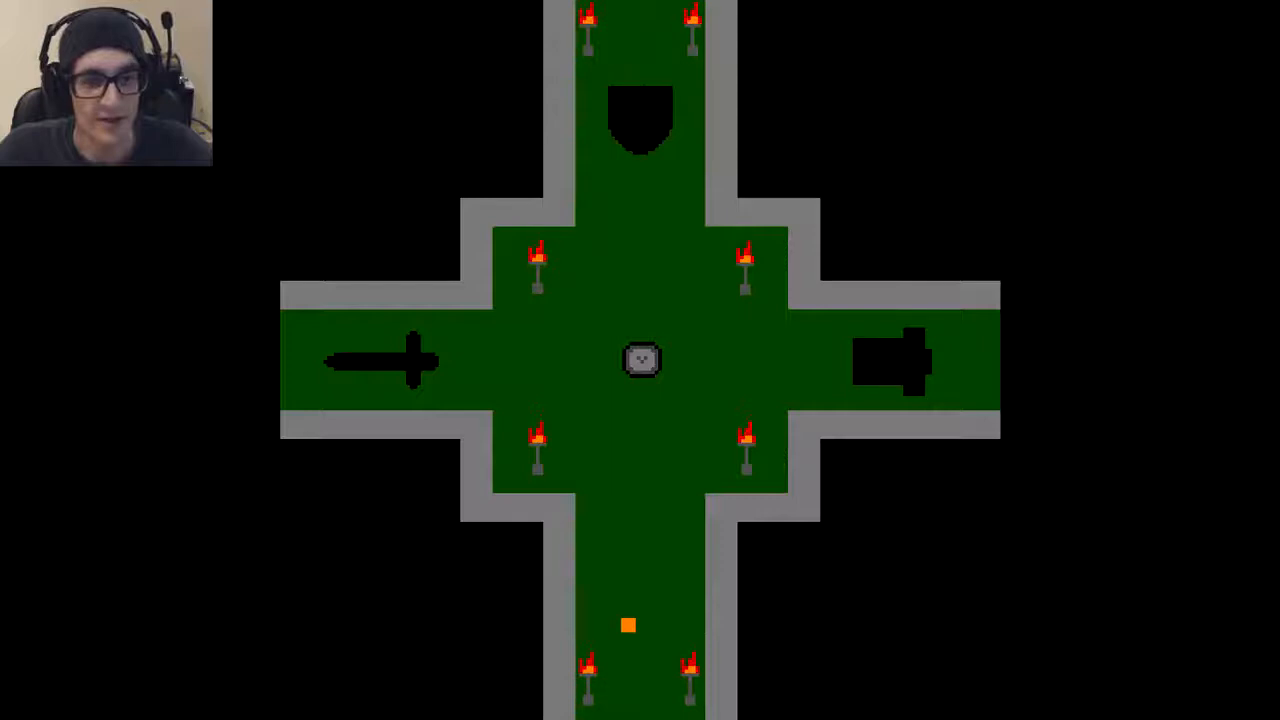
key(space)
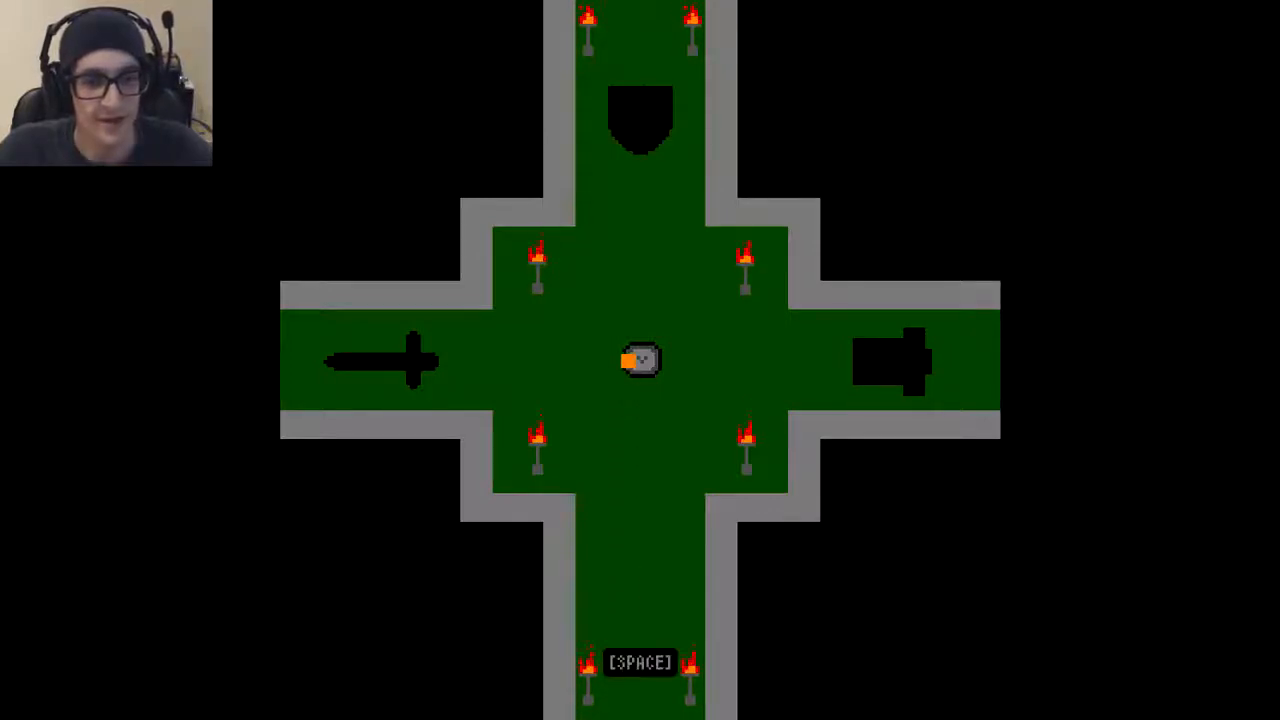
key(space)
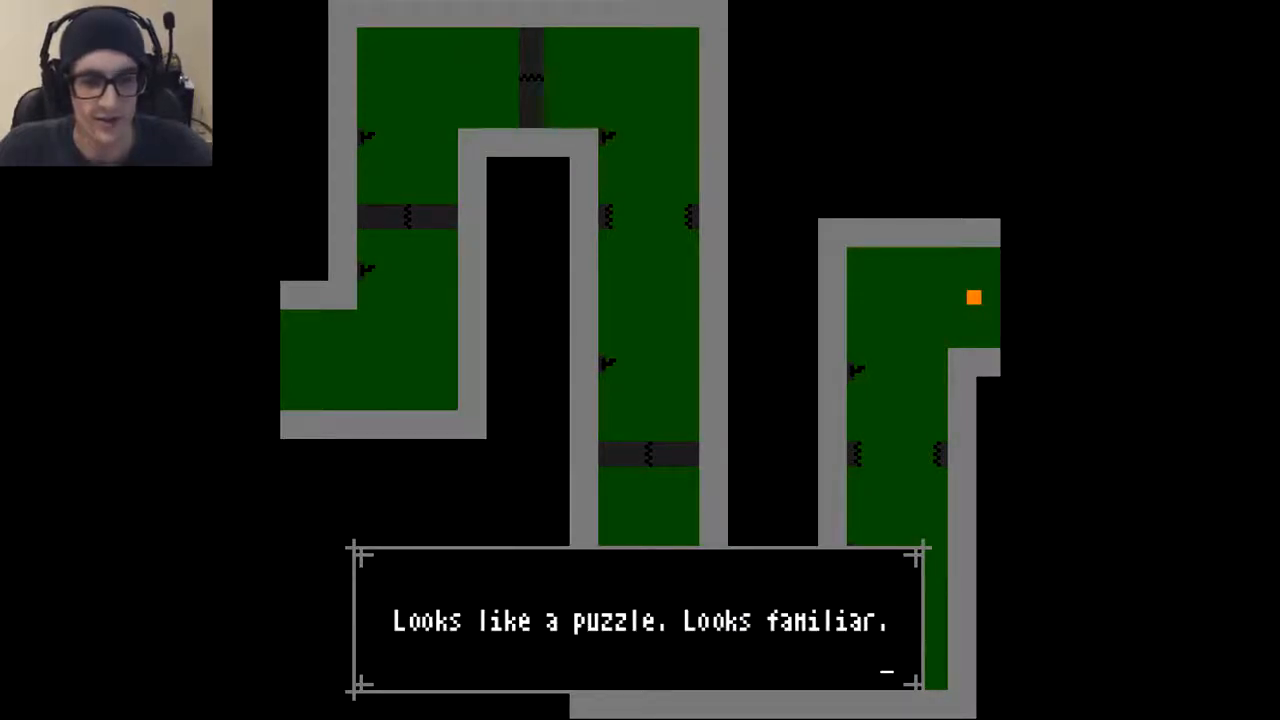
key(space)
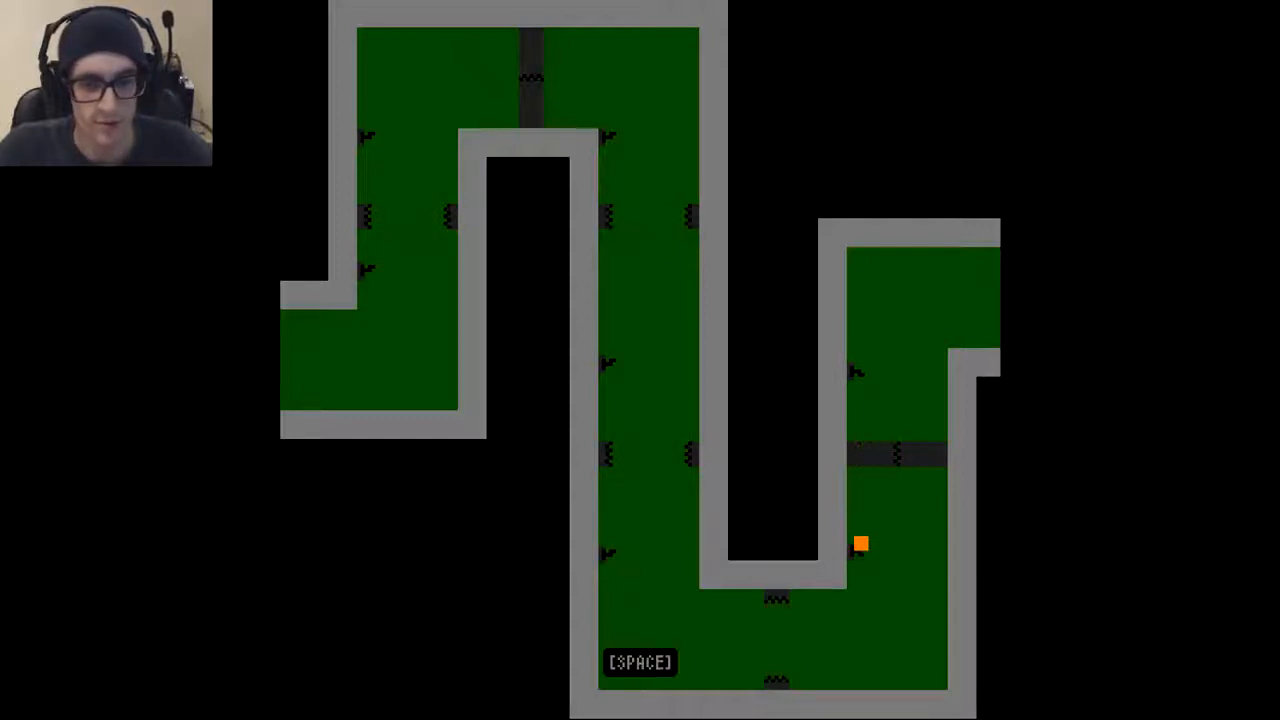
key(space)
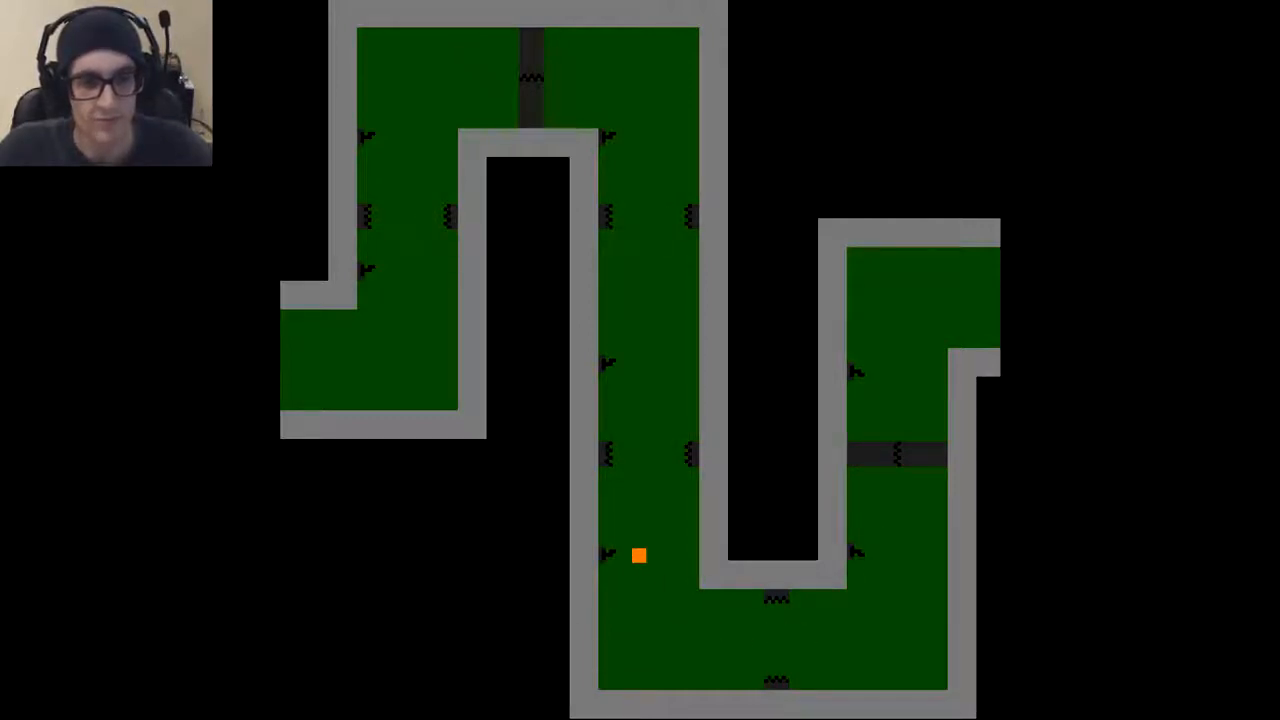
key(space)
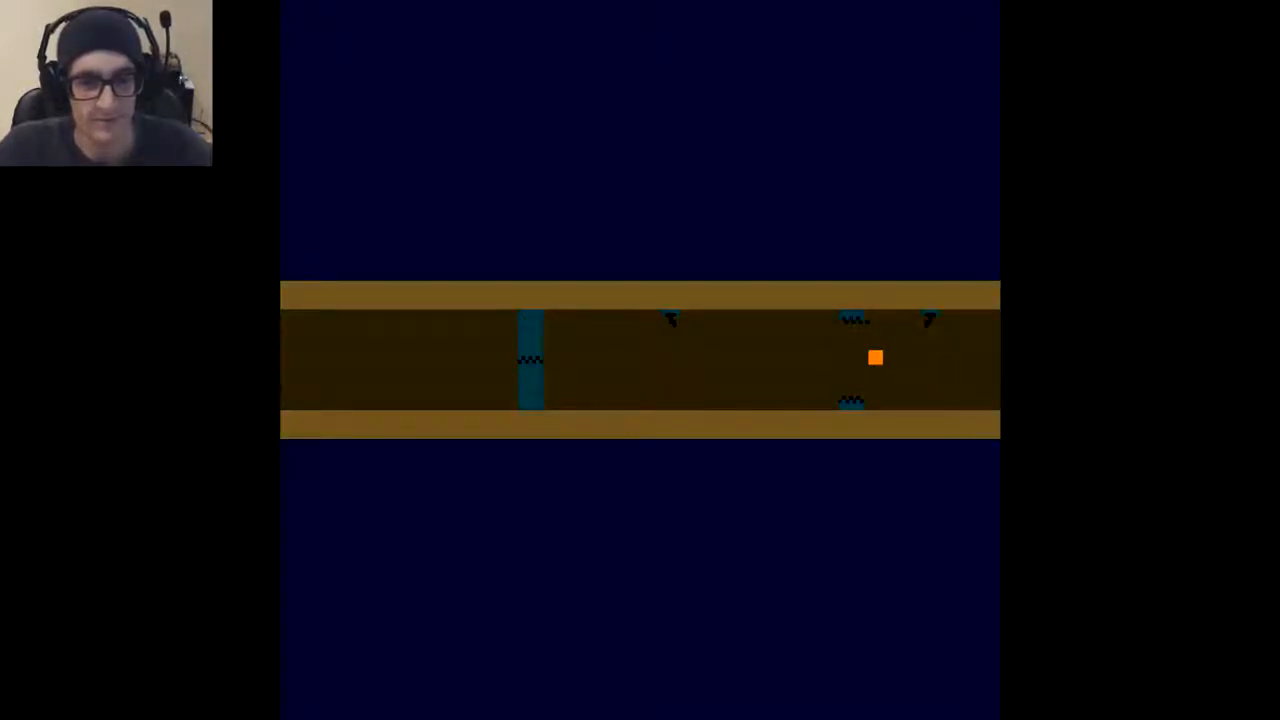
key(space)
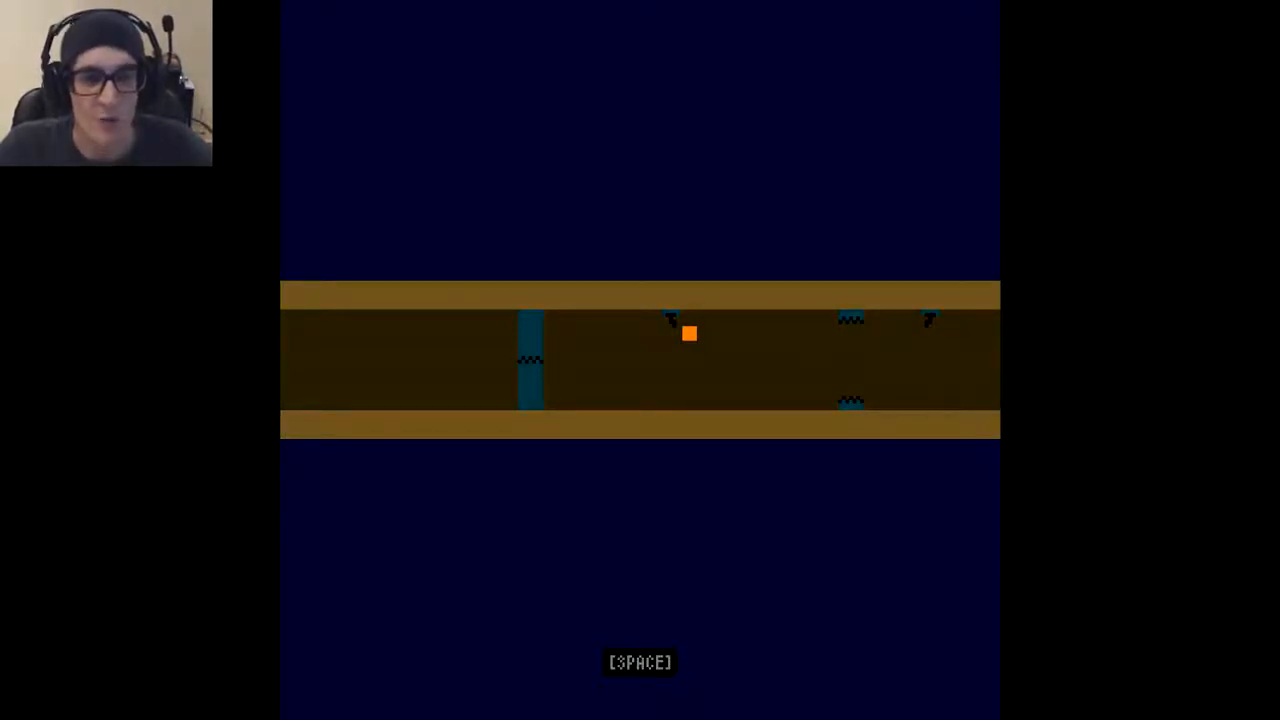
key(space)
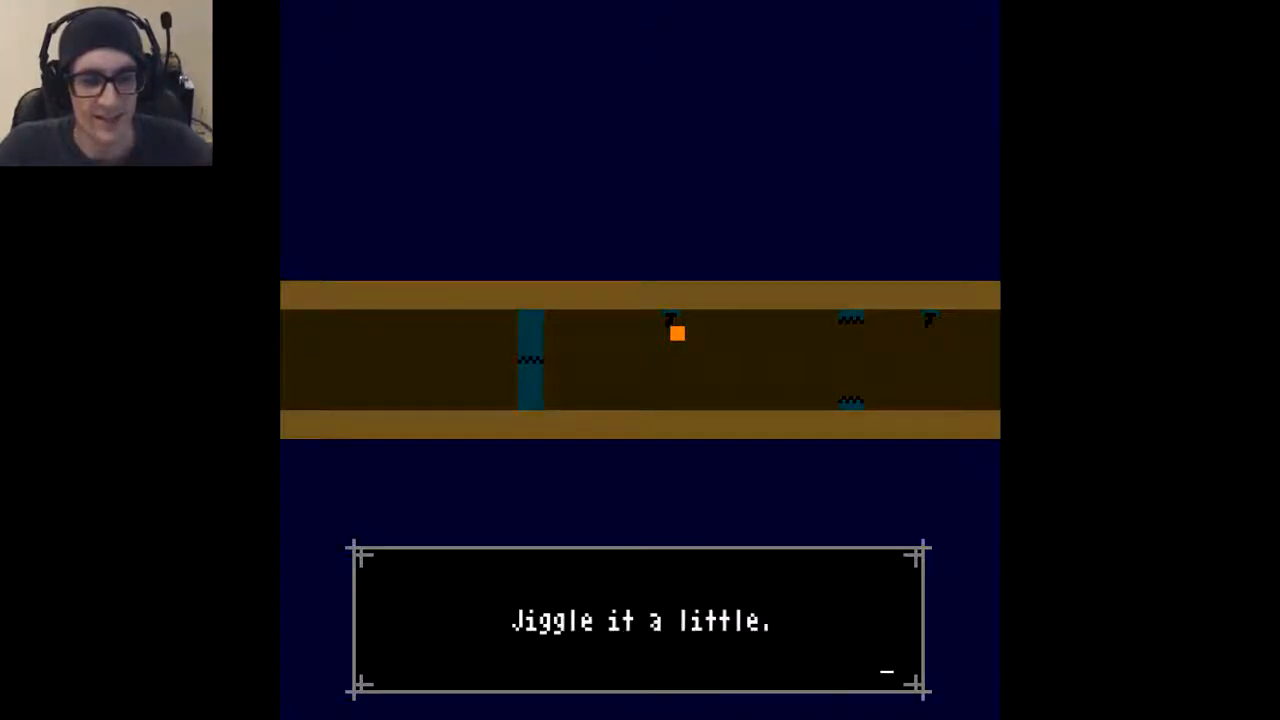
key(space)
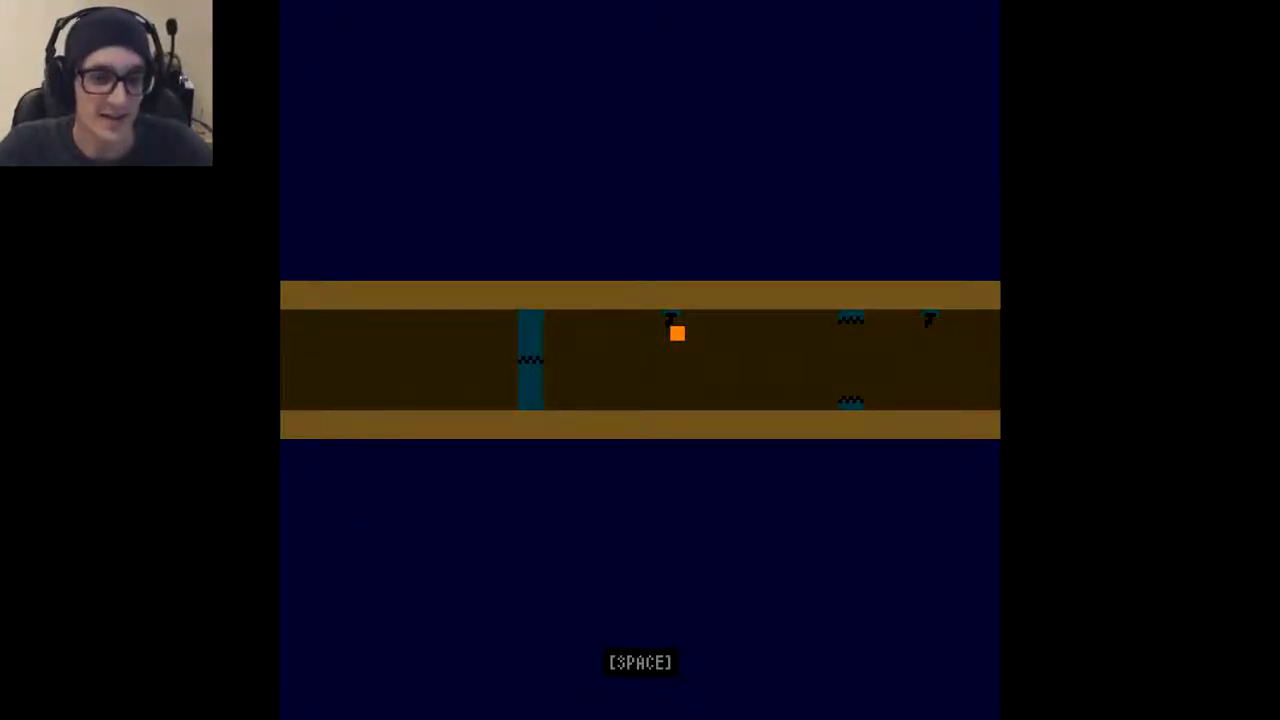
key(space)
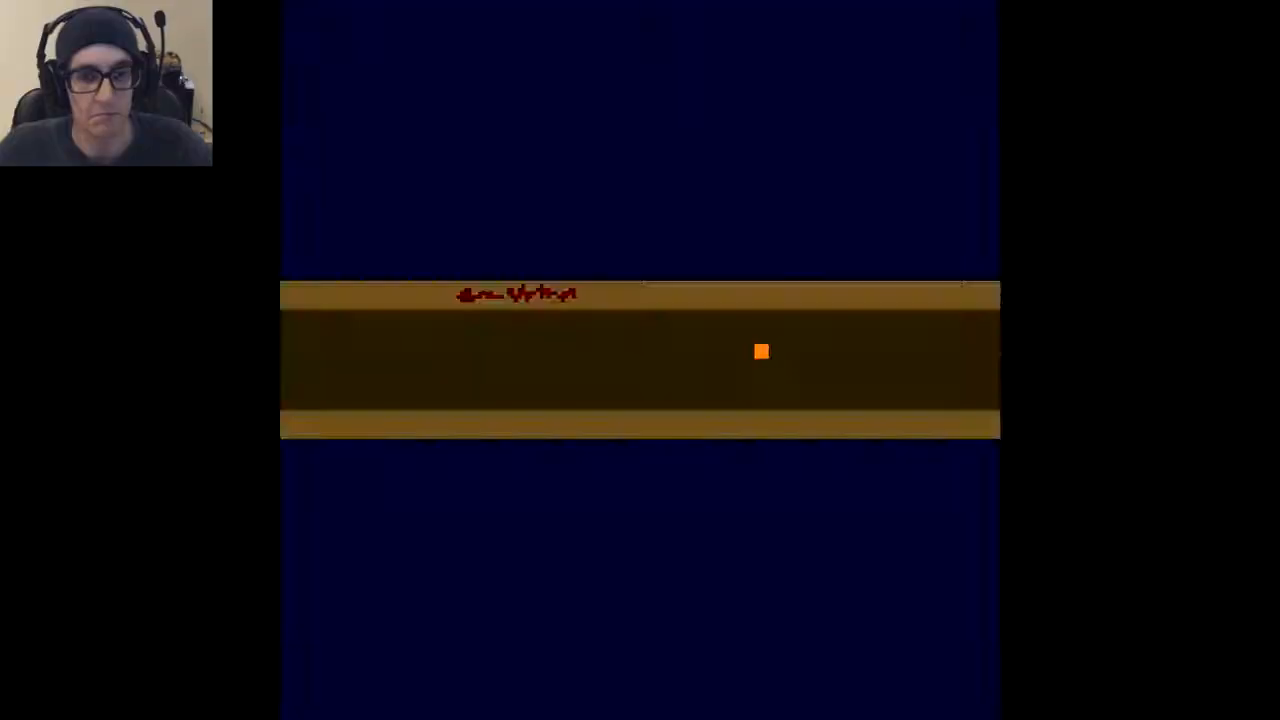
key(space)
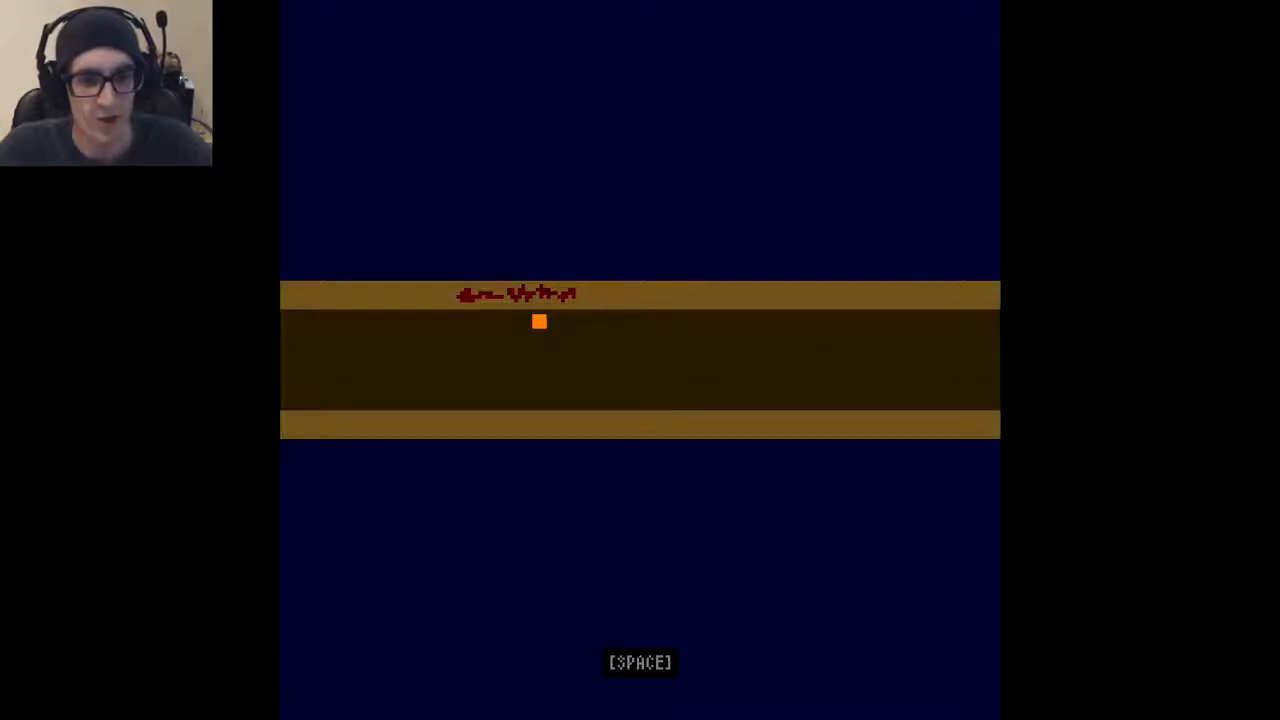
key(space)
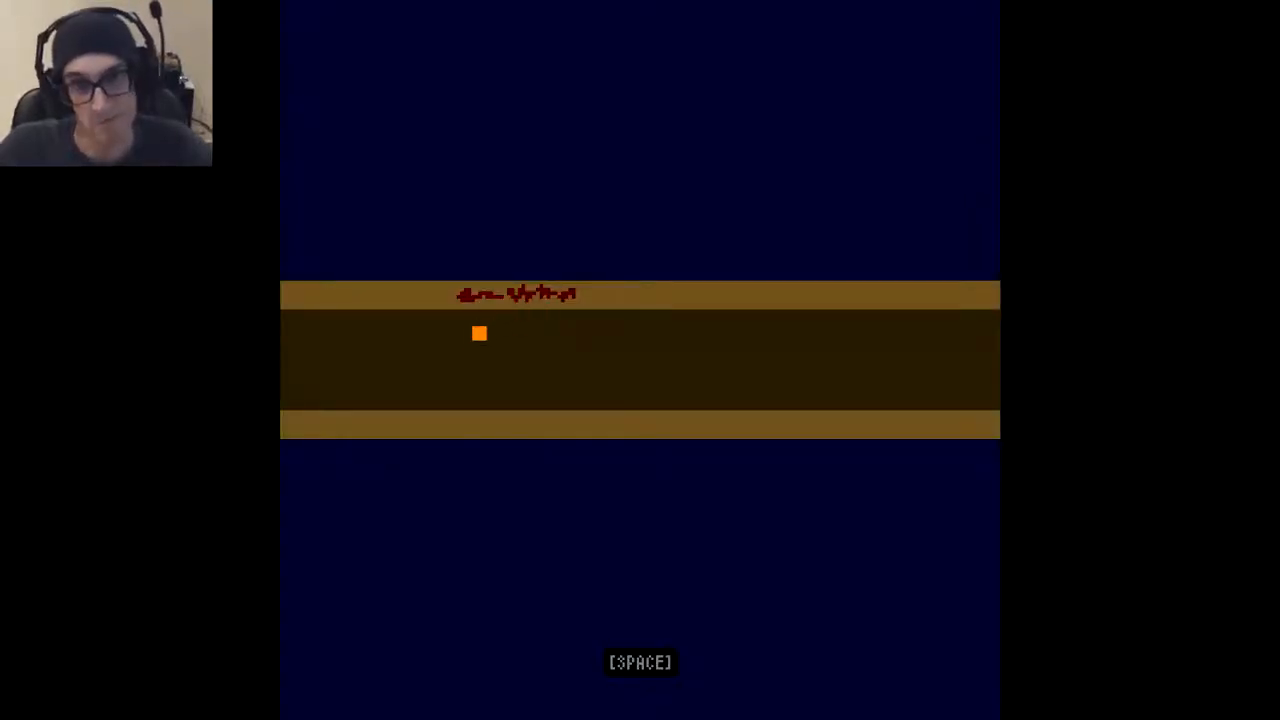
key(space)
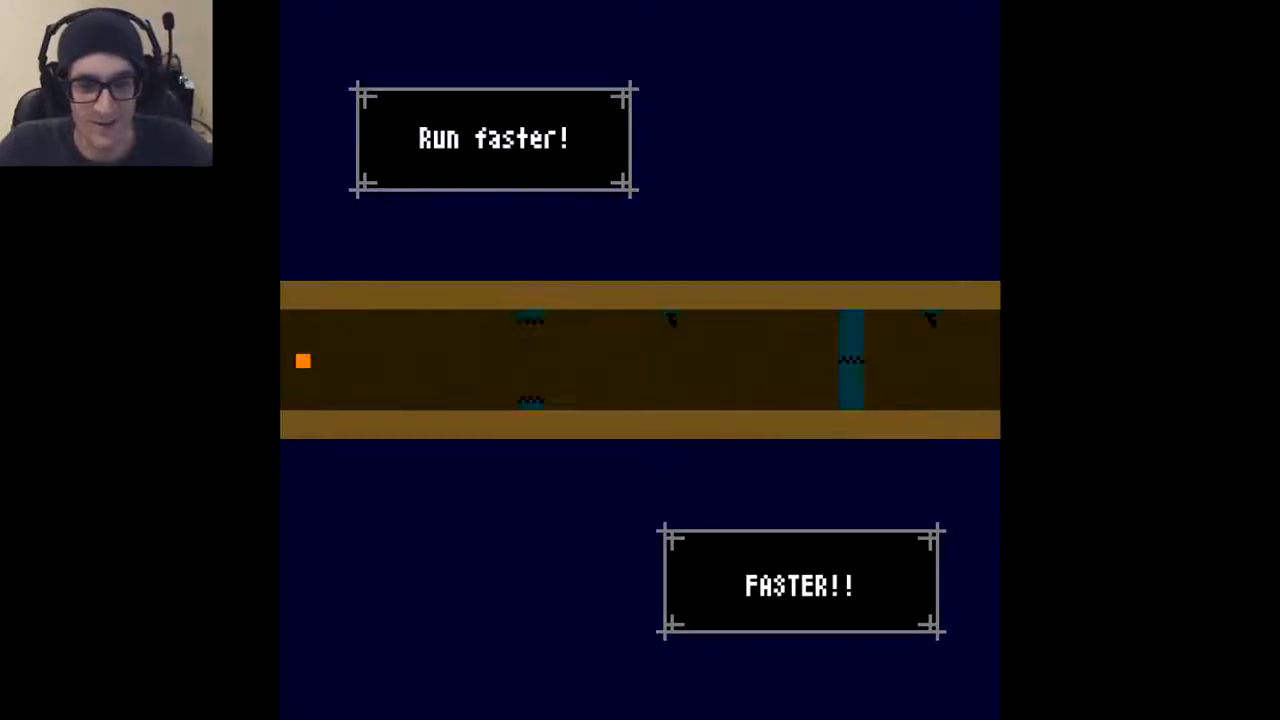
key(space)
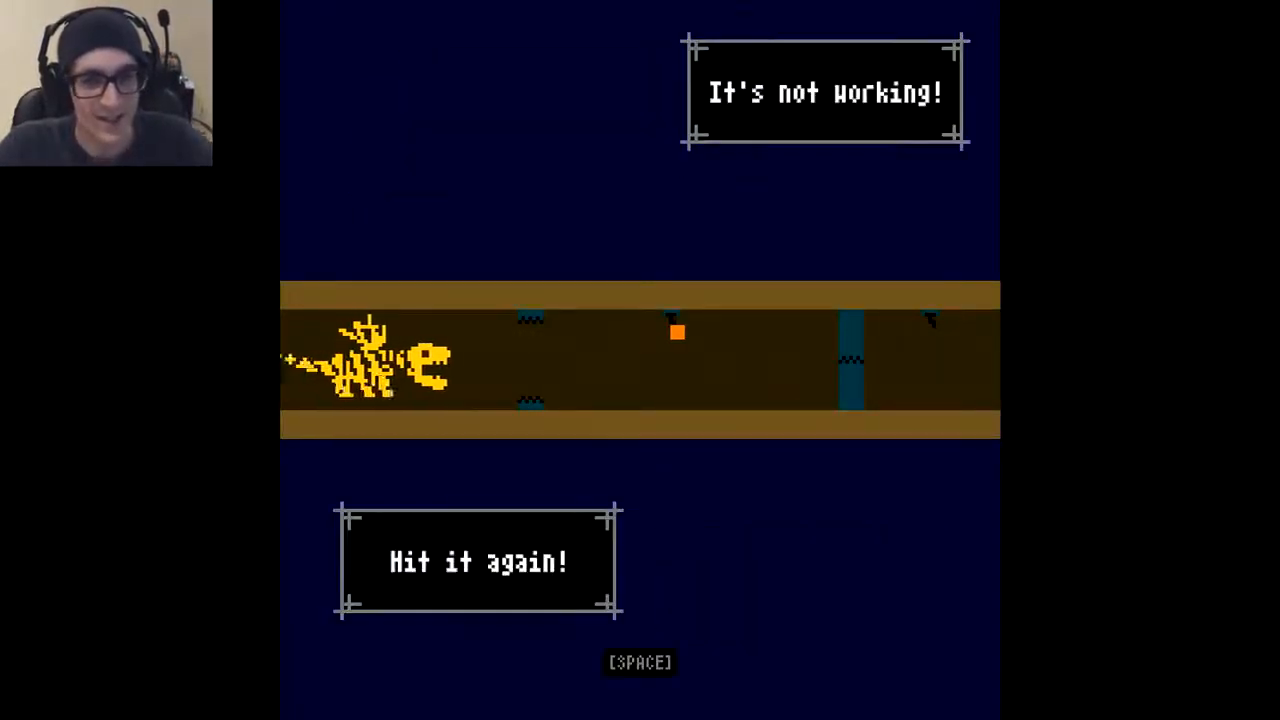
key(space)
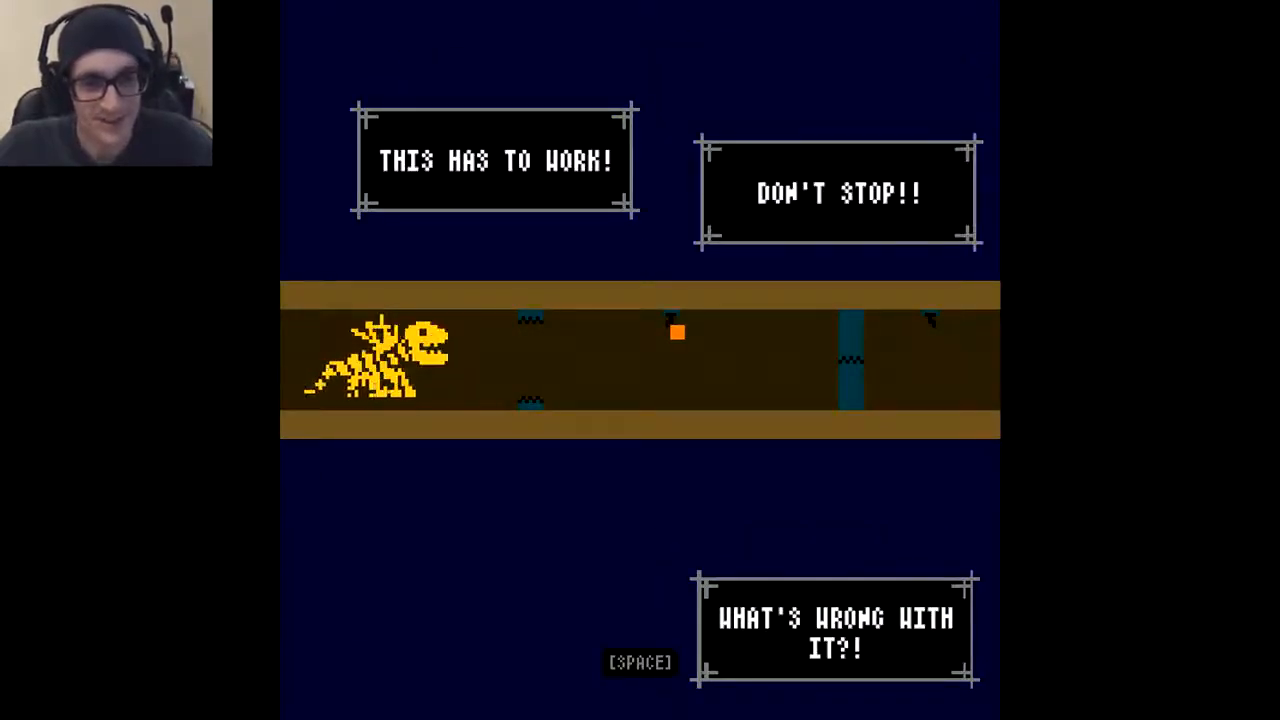
key(space)
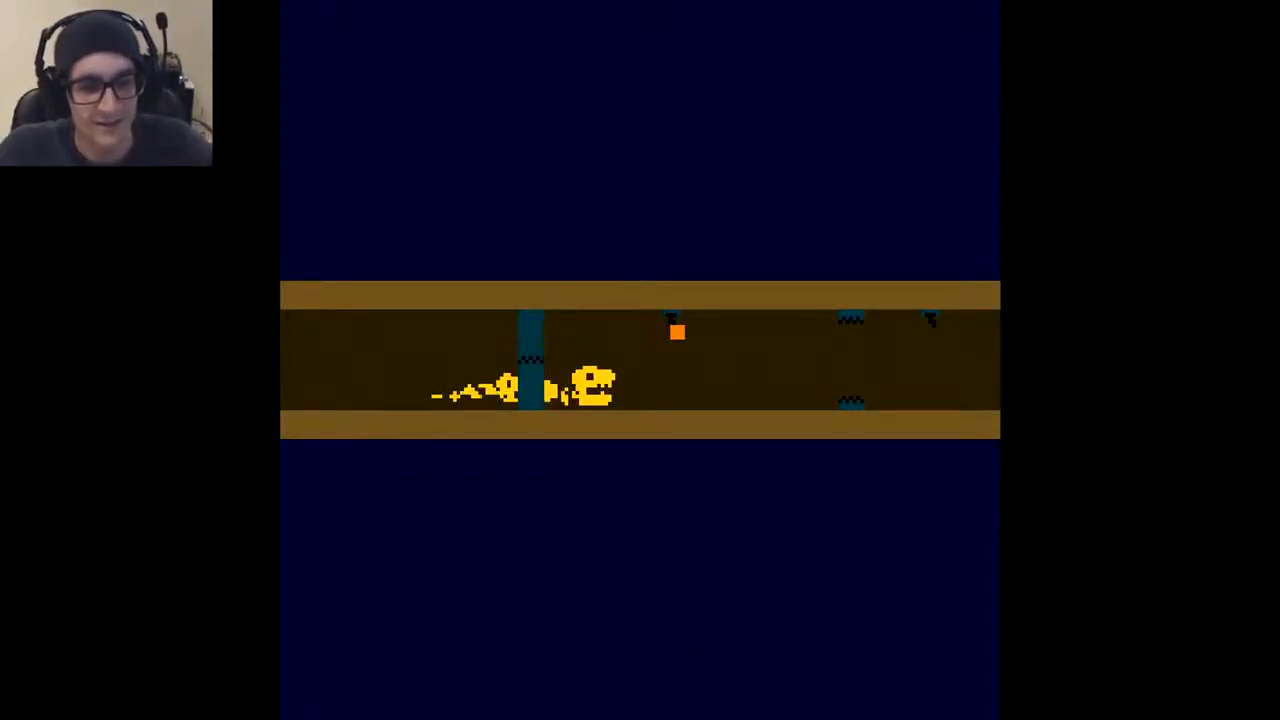
key(space)
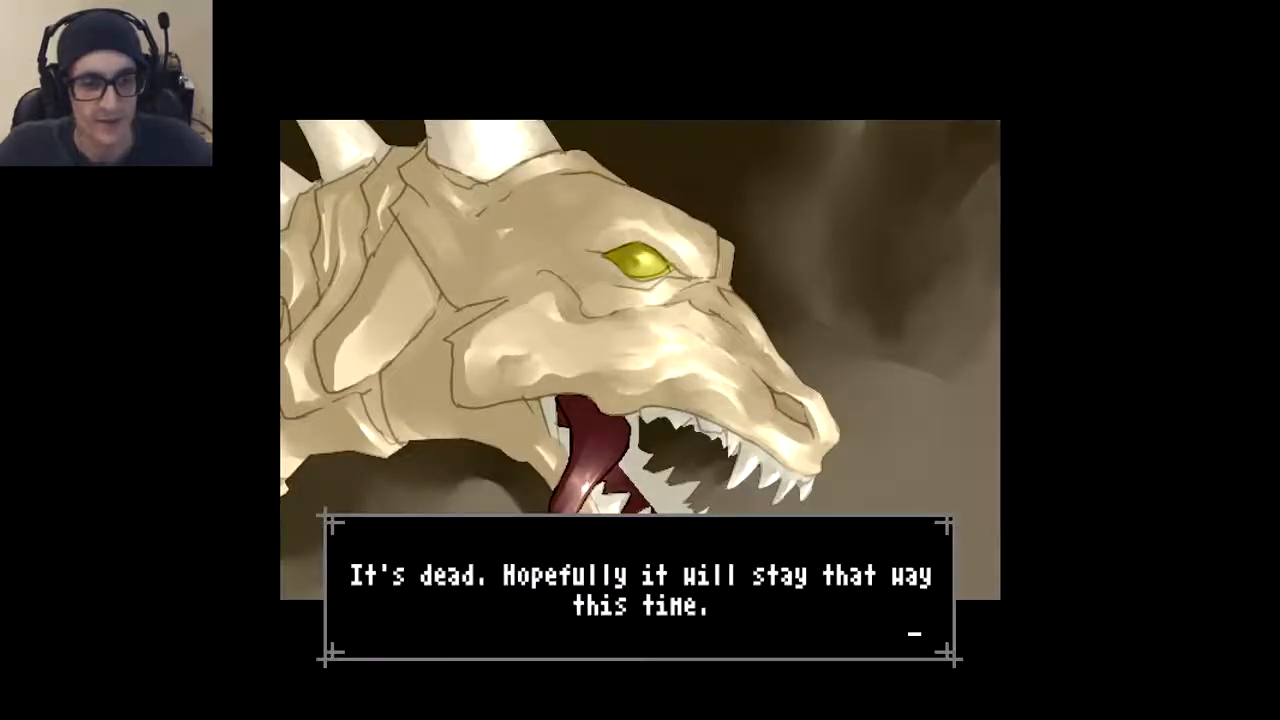
key(space)
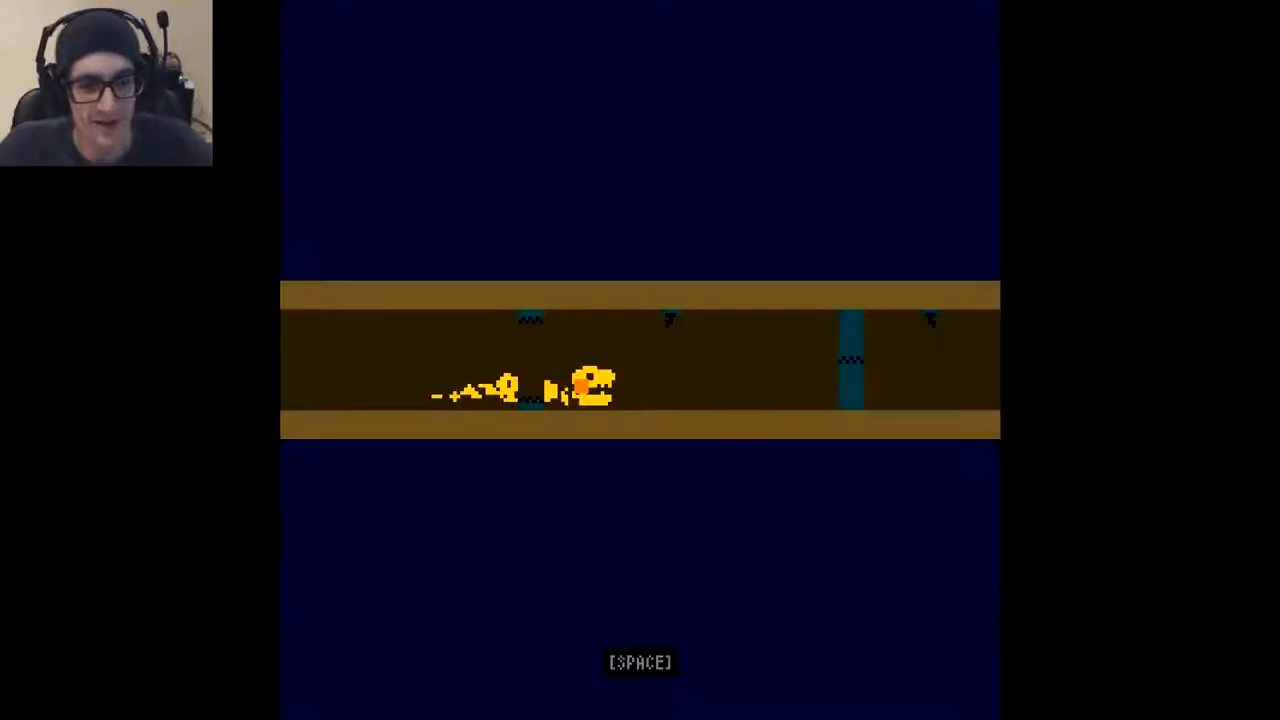
key(space)
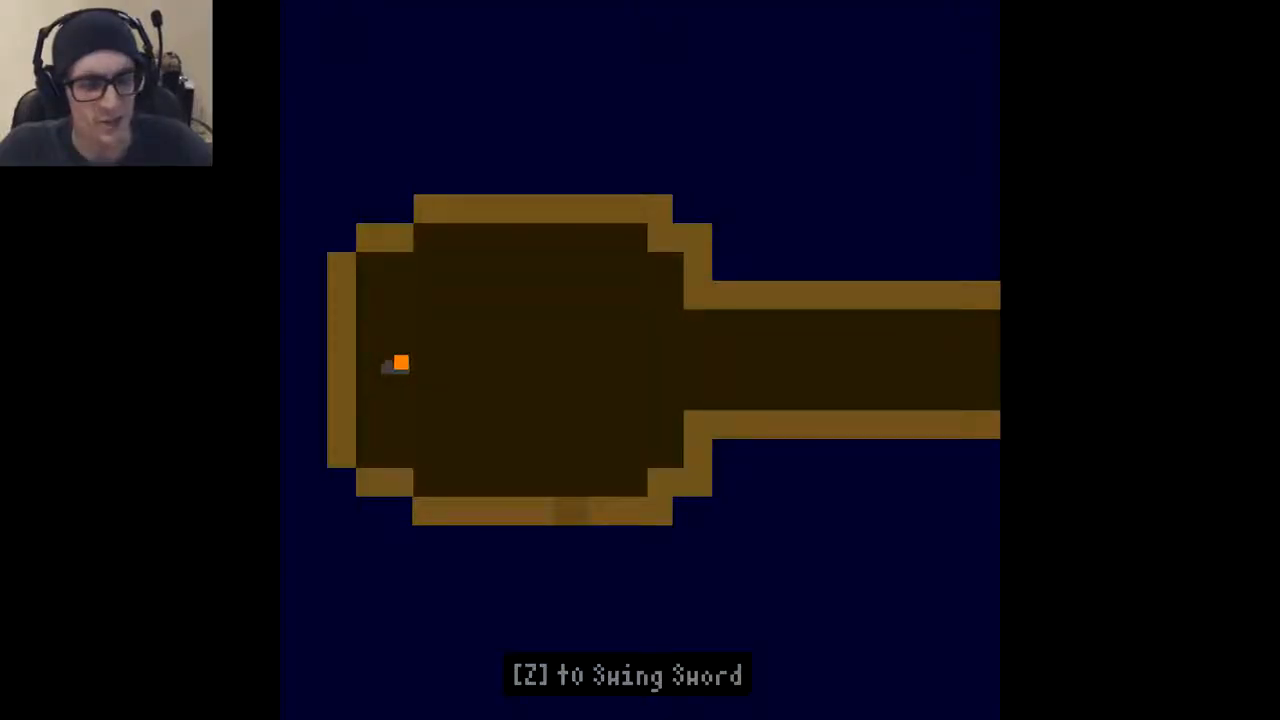
key(z)
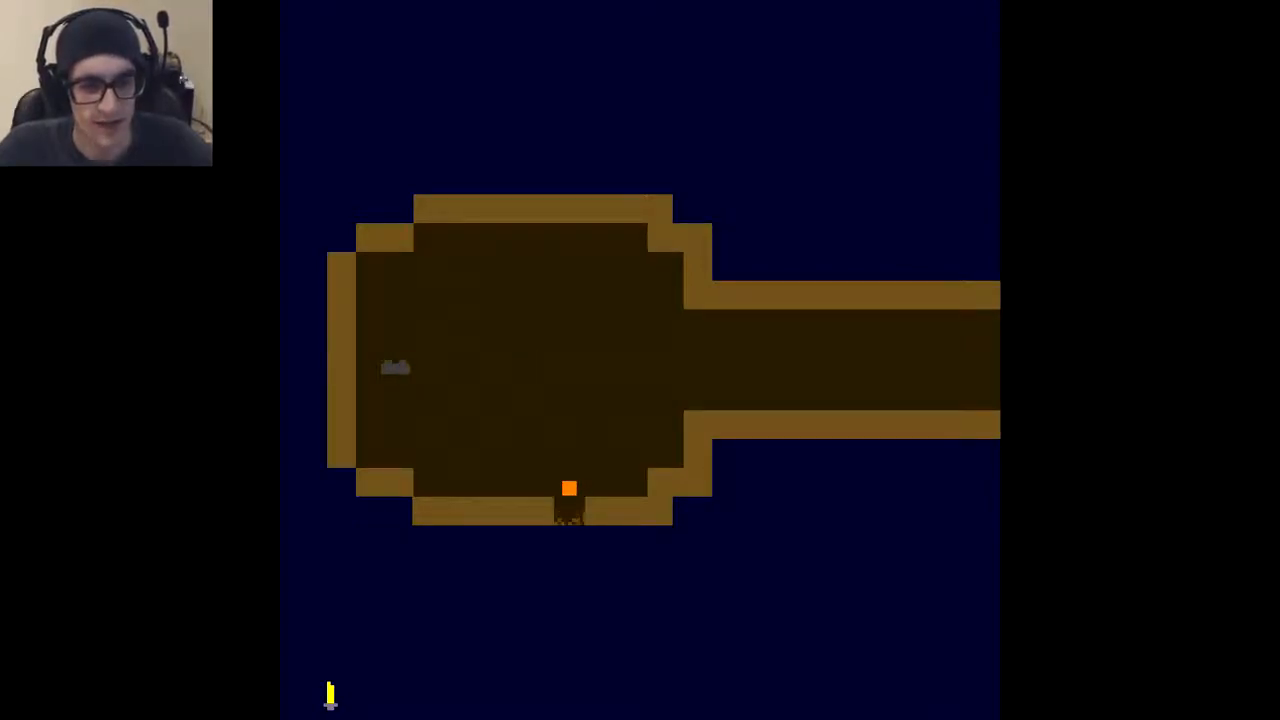
key(down)
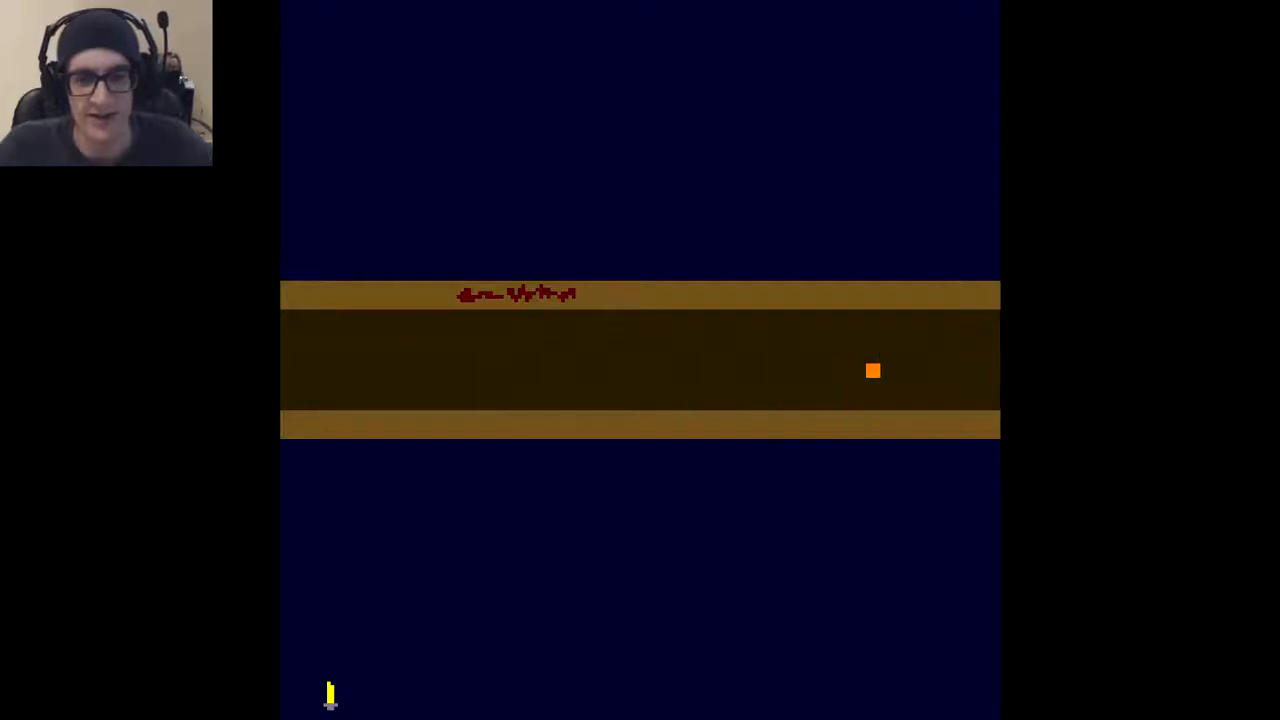
key(space)
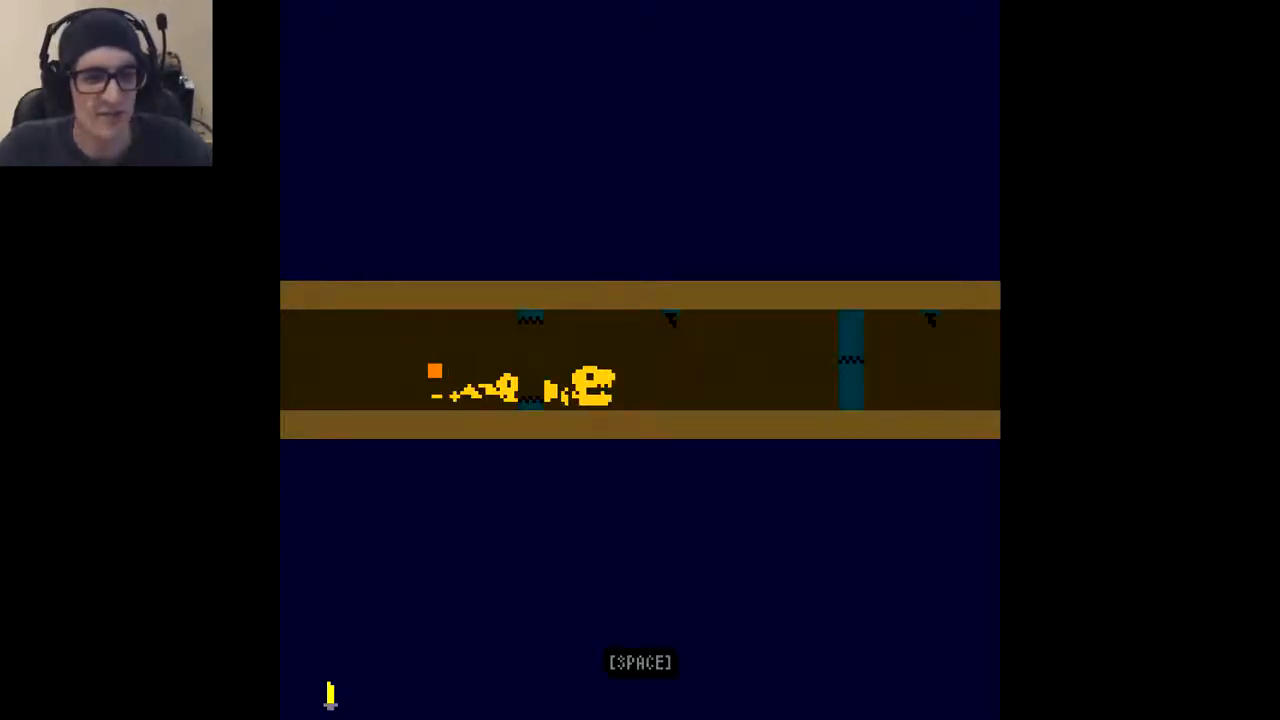
key(space)
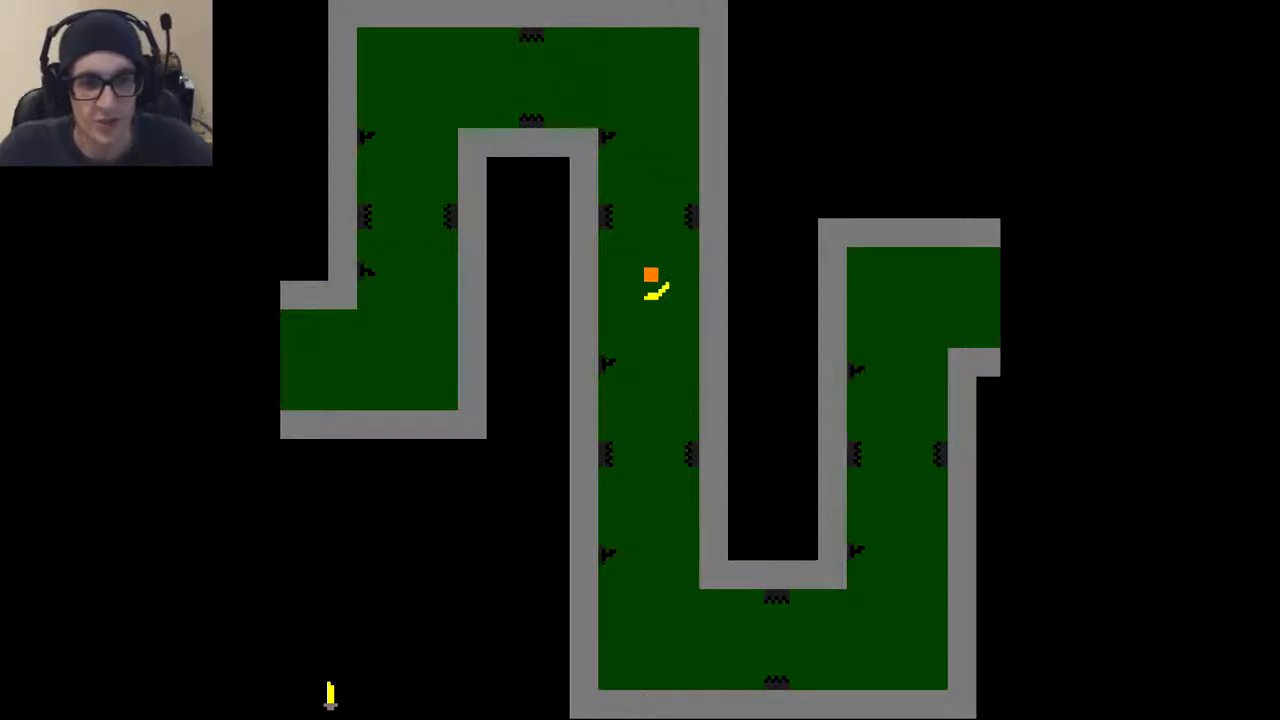
key(Down)
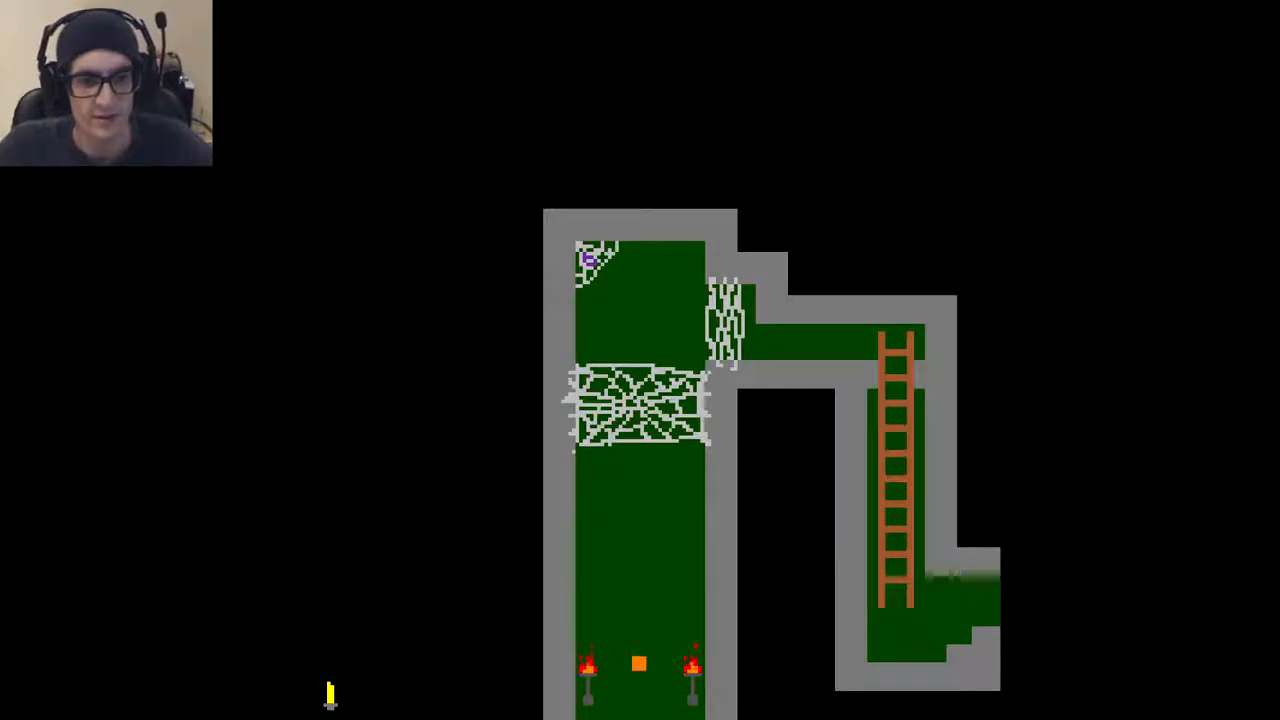
key(space)
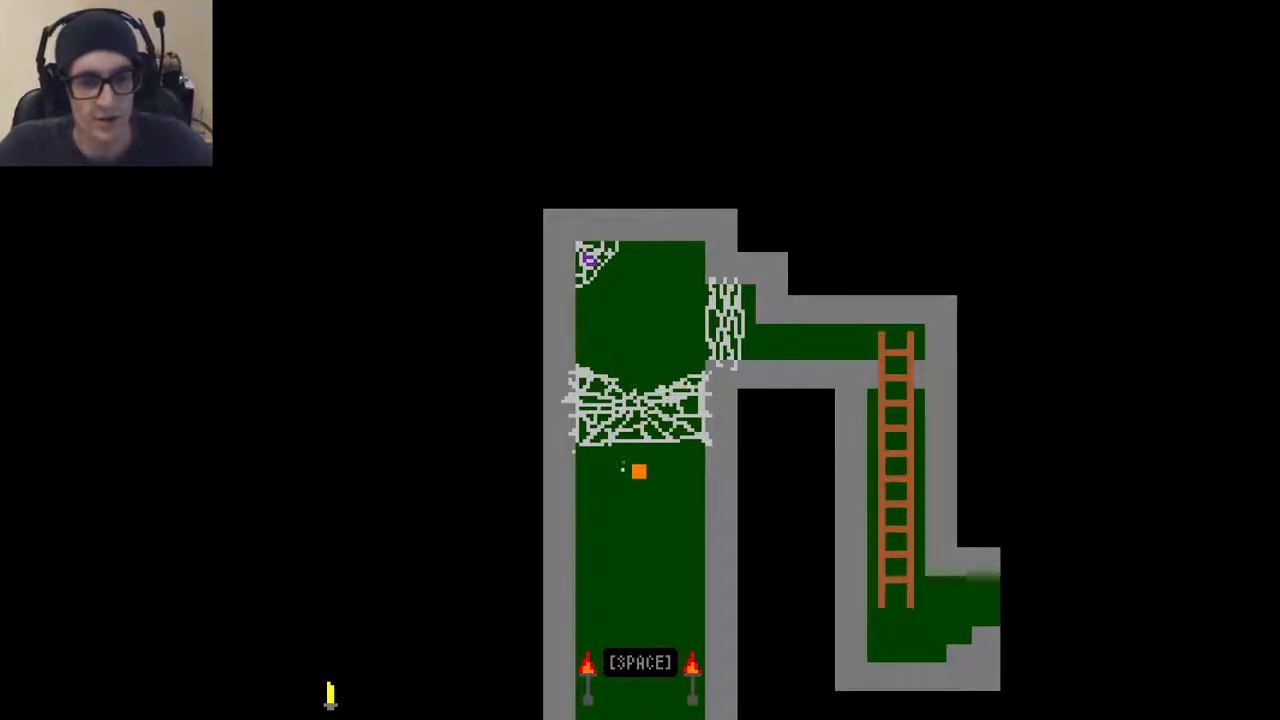
key(space)
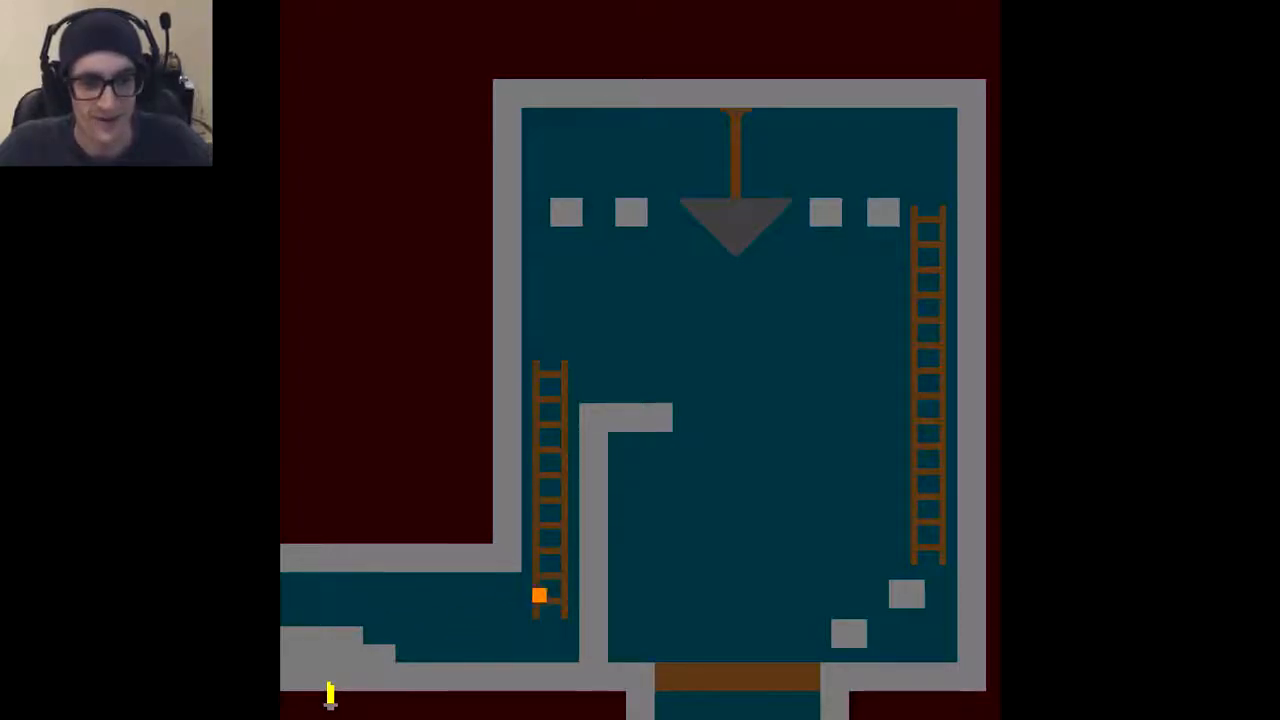
key(Up)
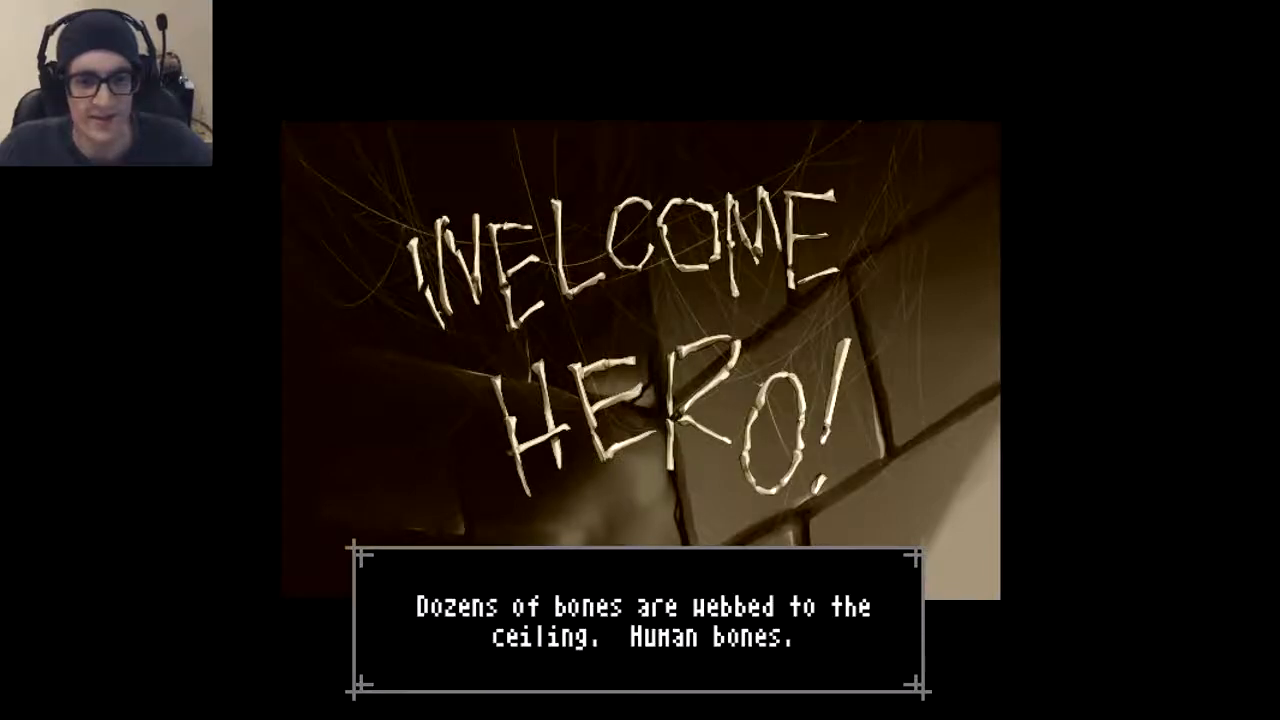
key(space)
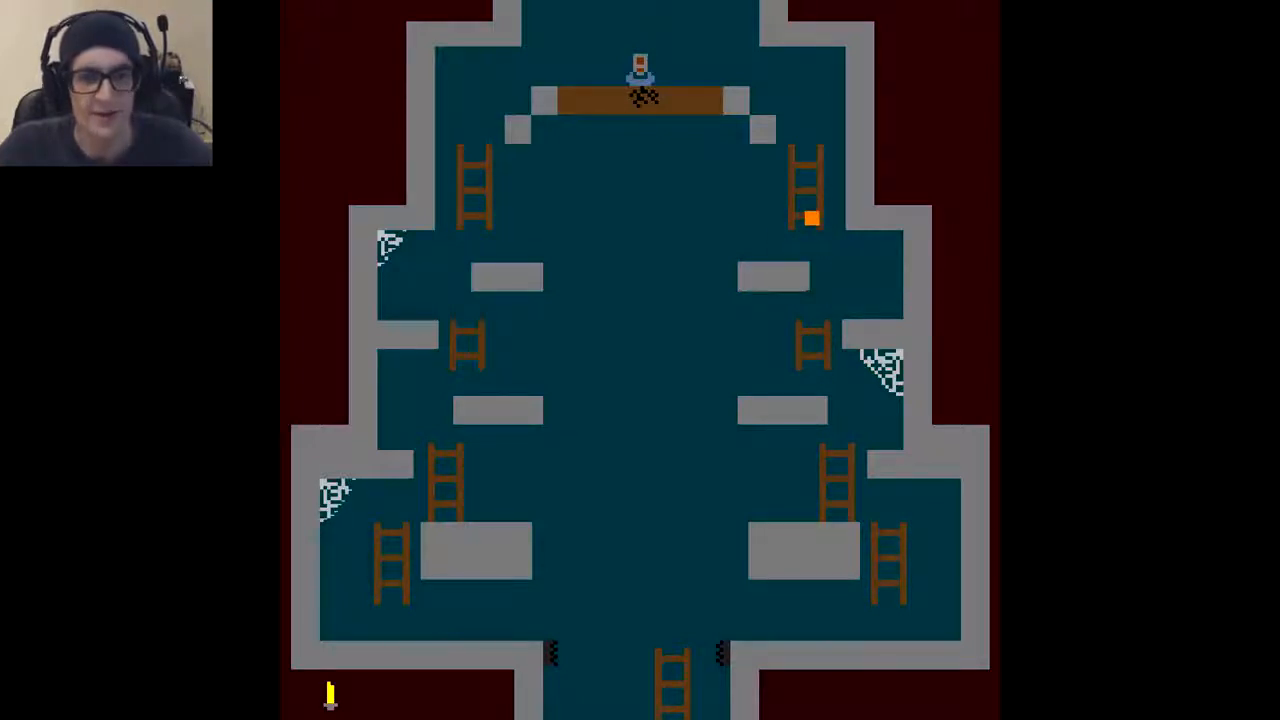
key(space)
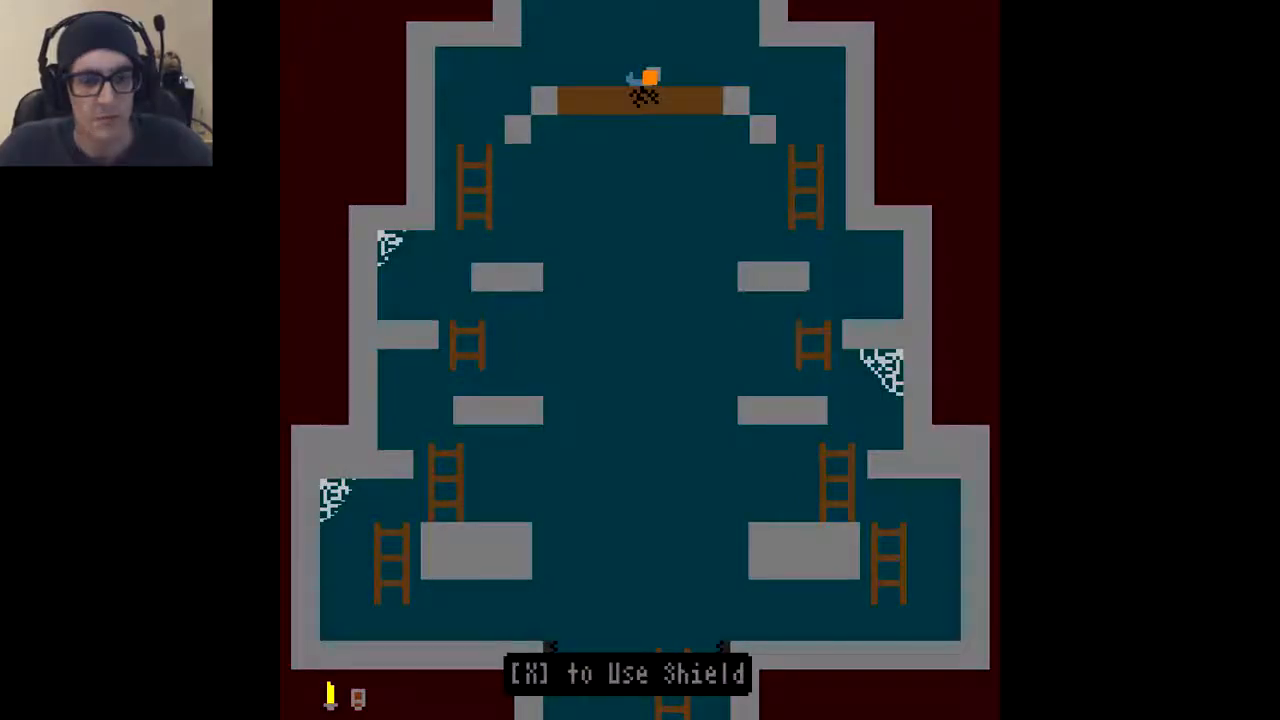
key(x)
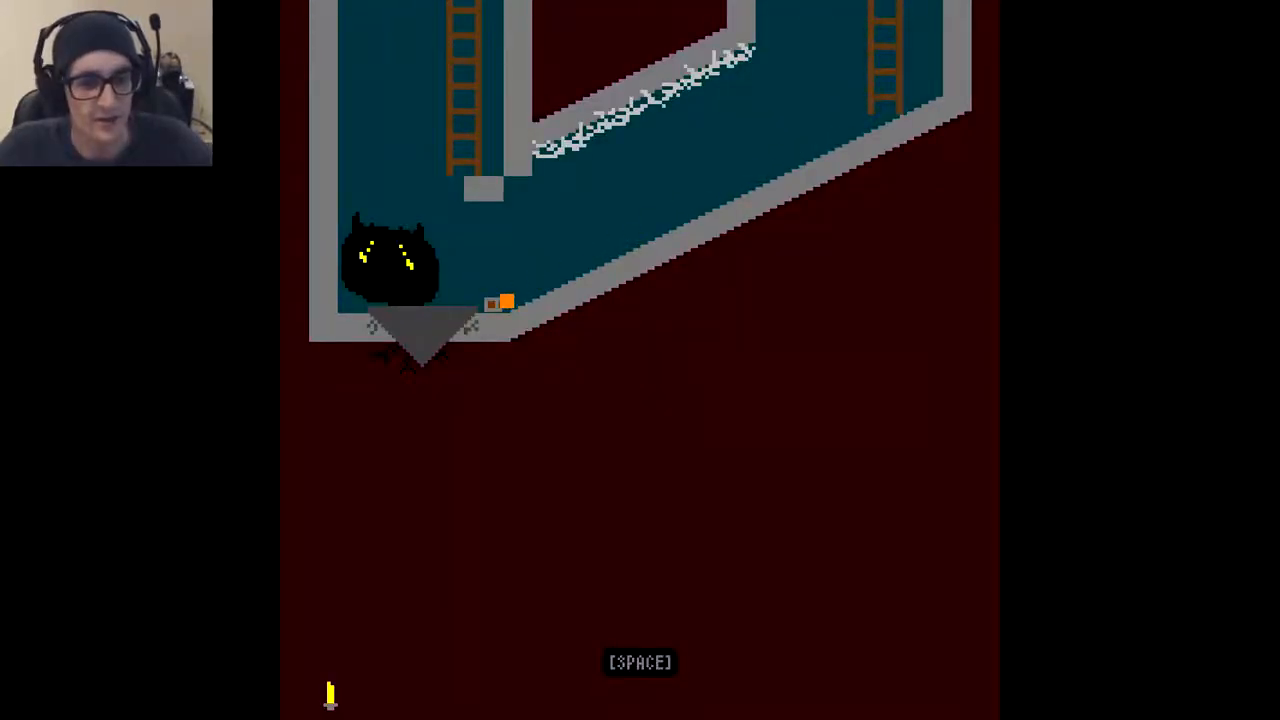
key(space)
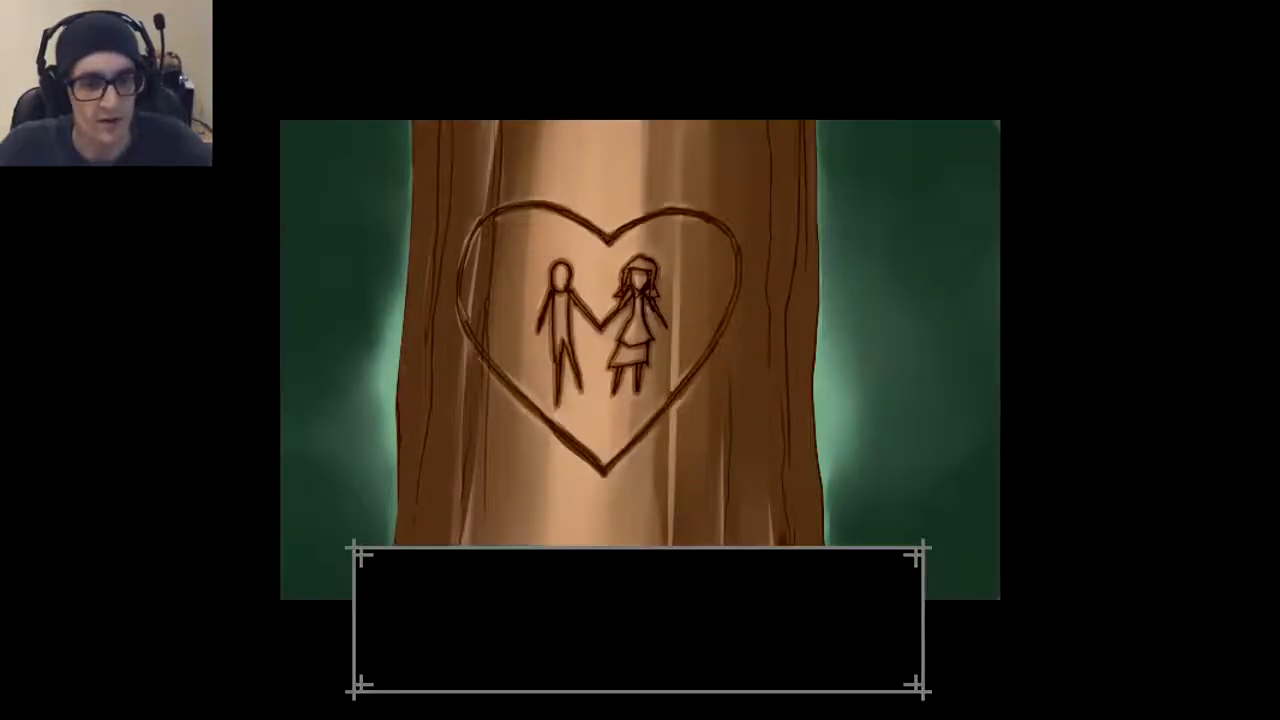
key(space)
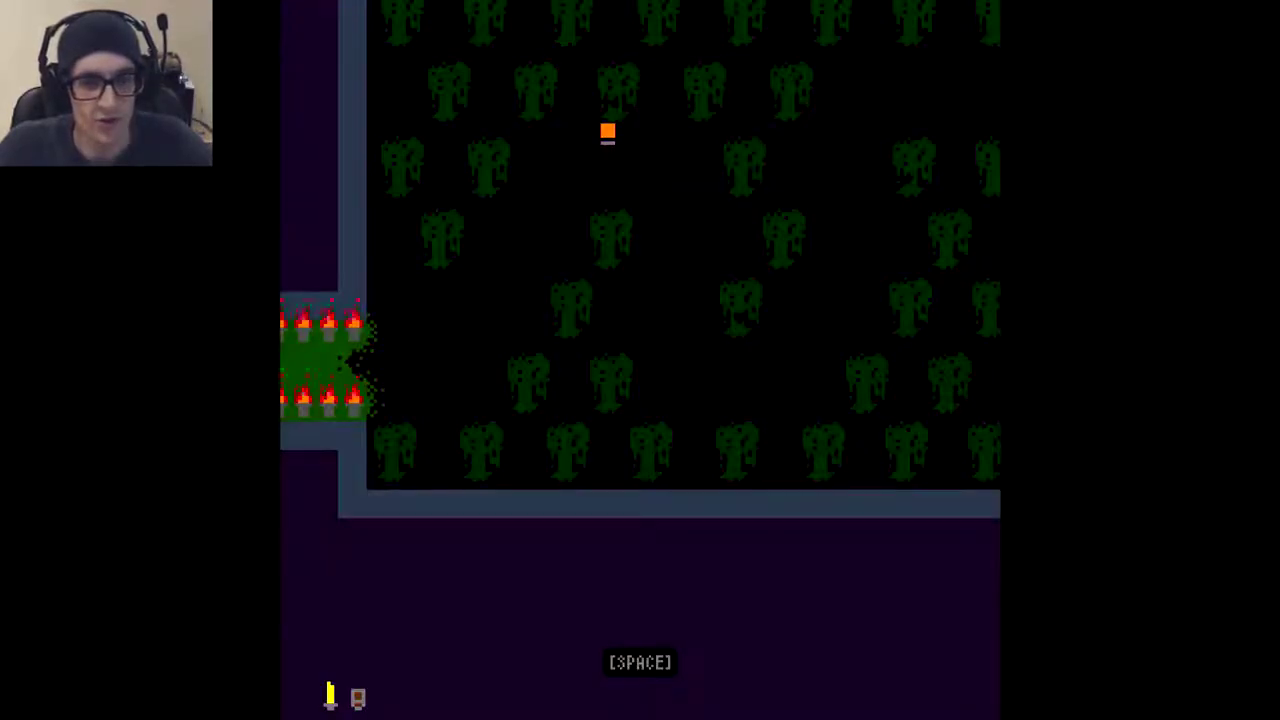
key(space)
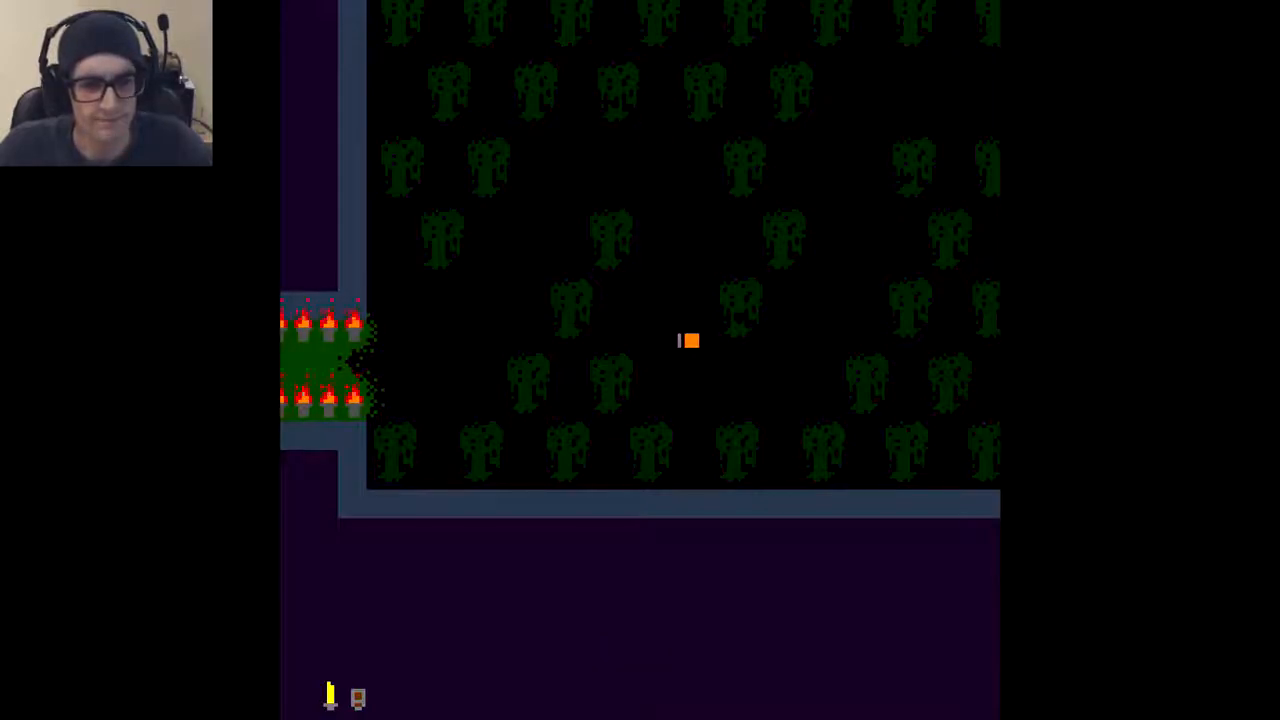
key(Down)
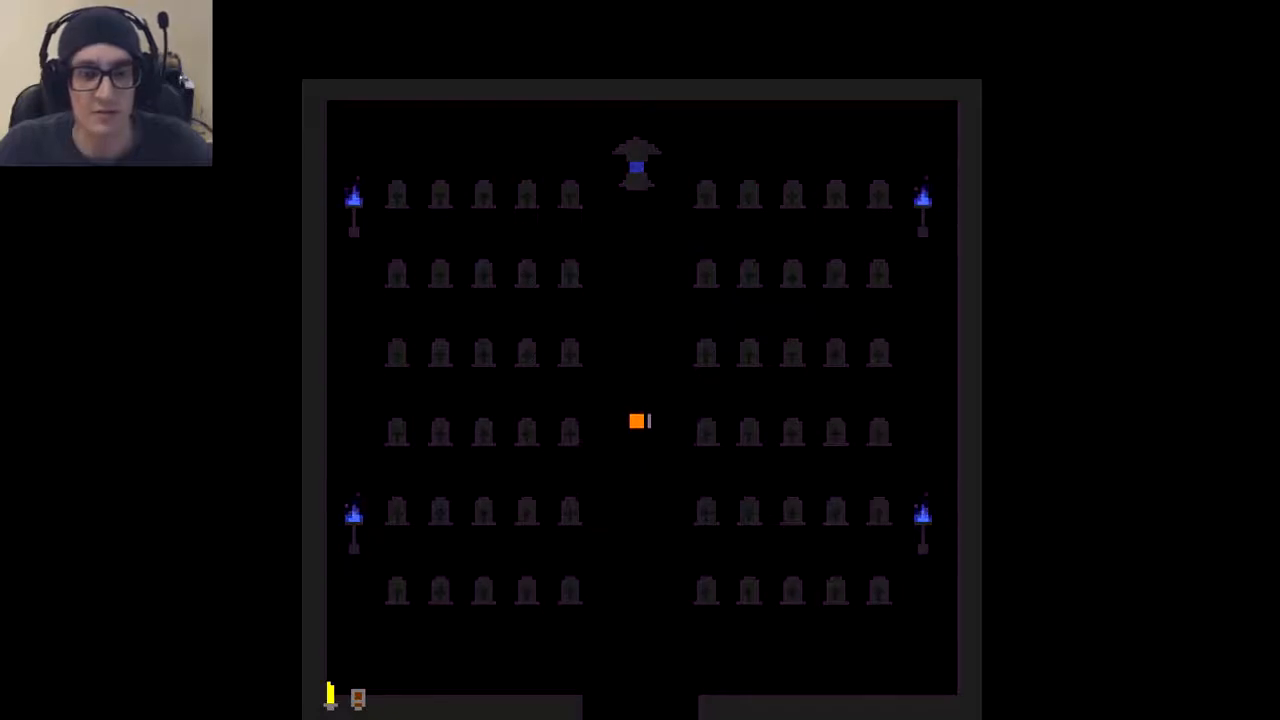
key(Up)
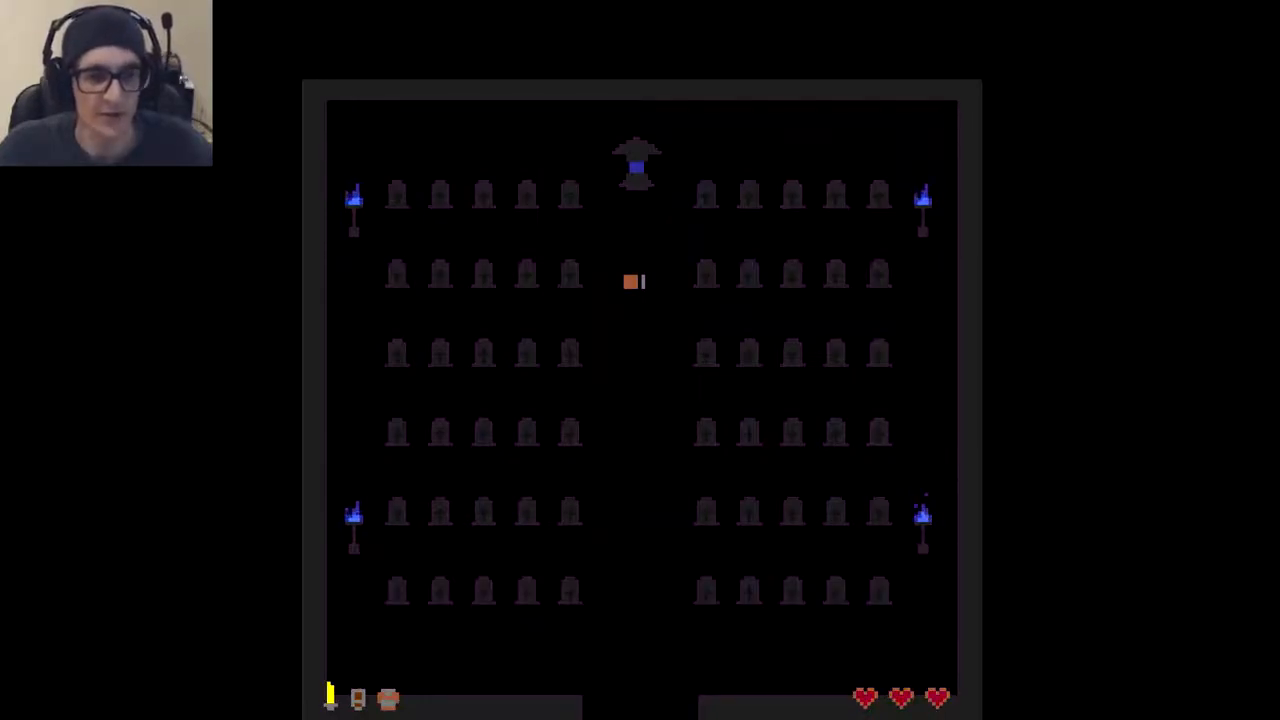
key(Down)
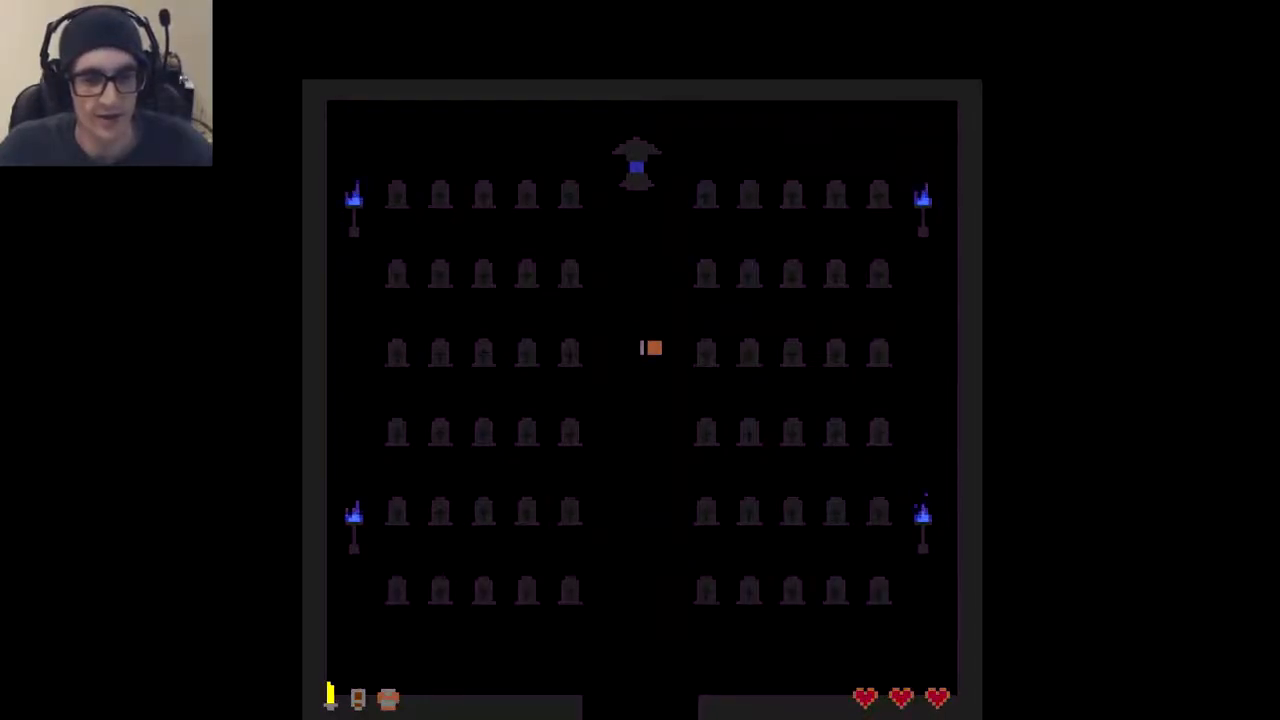
key(Down)
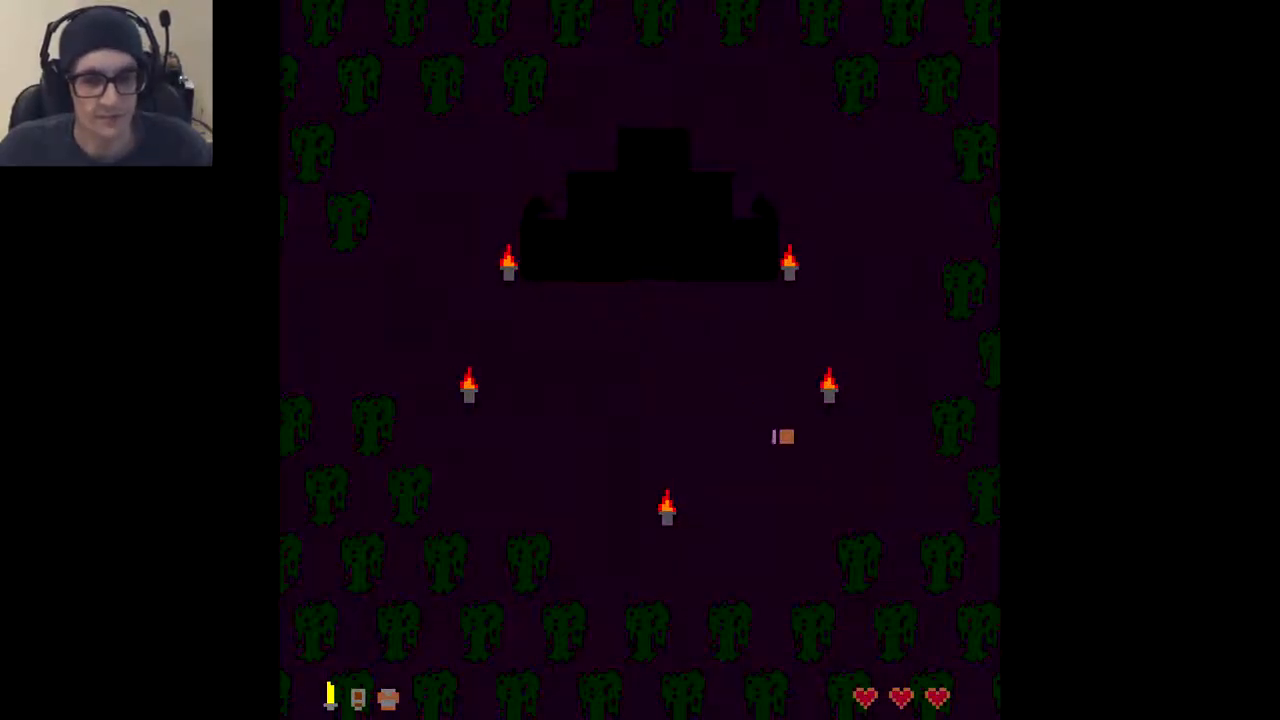
key(down)
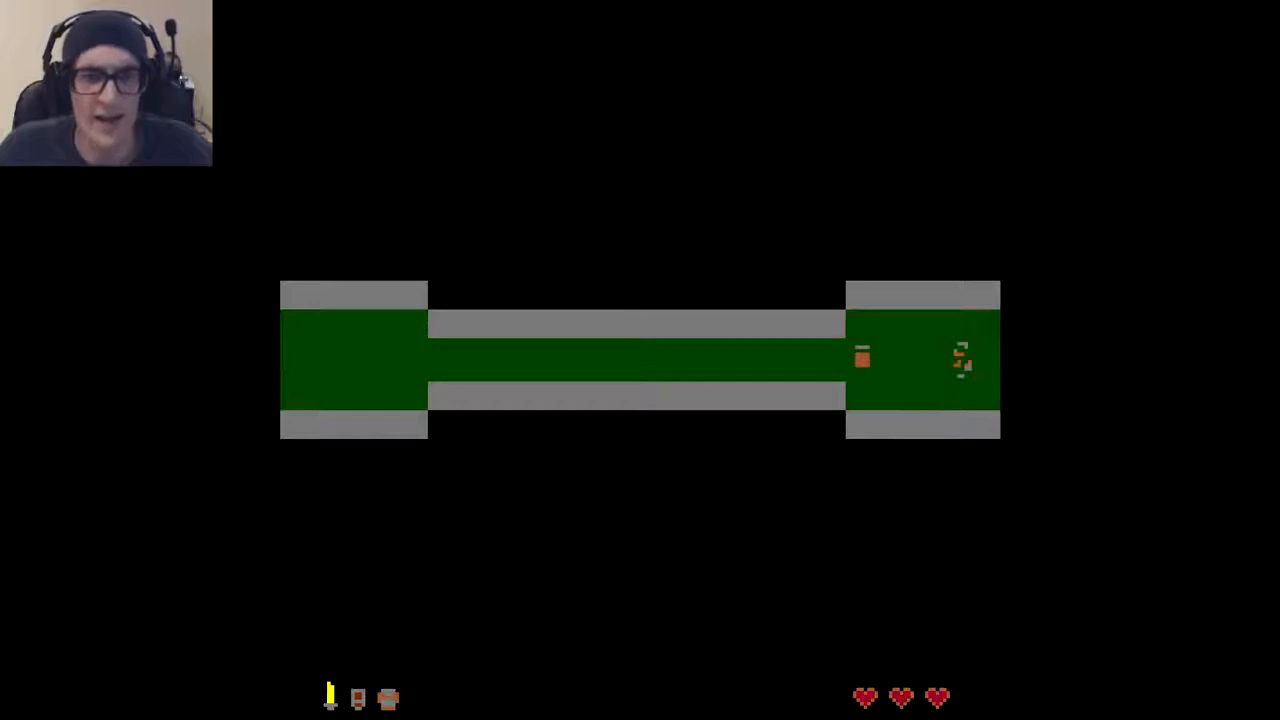
key(Left)
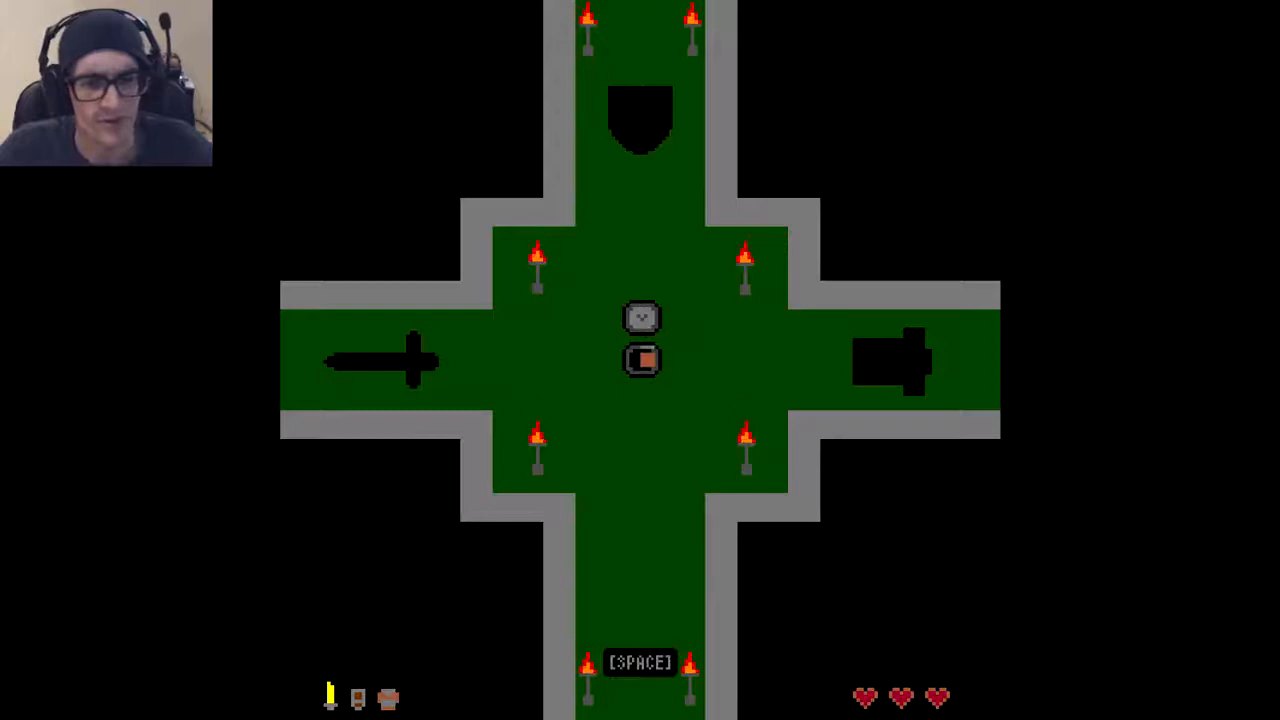
key(space)
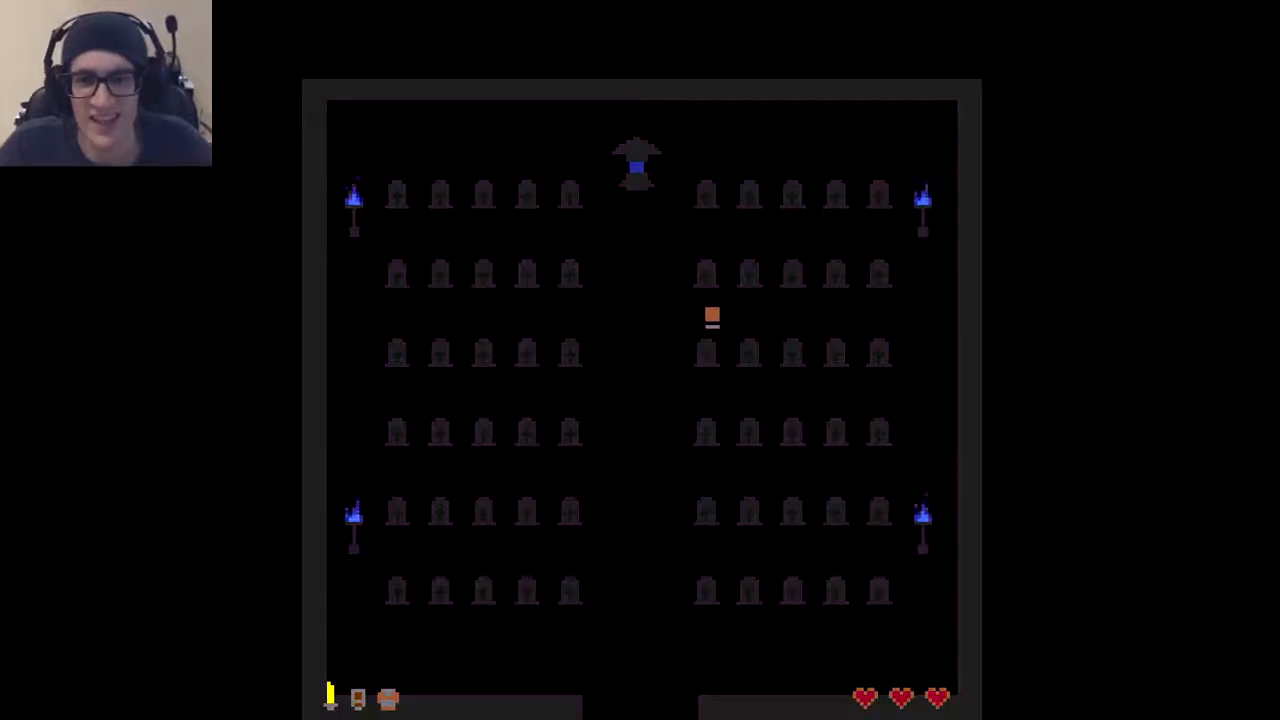
key(Right)
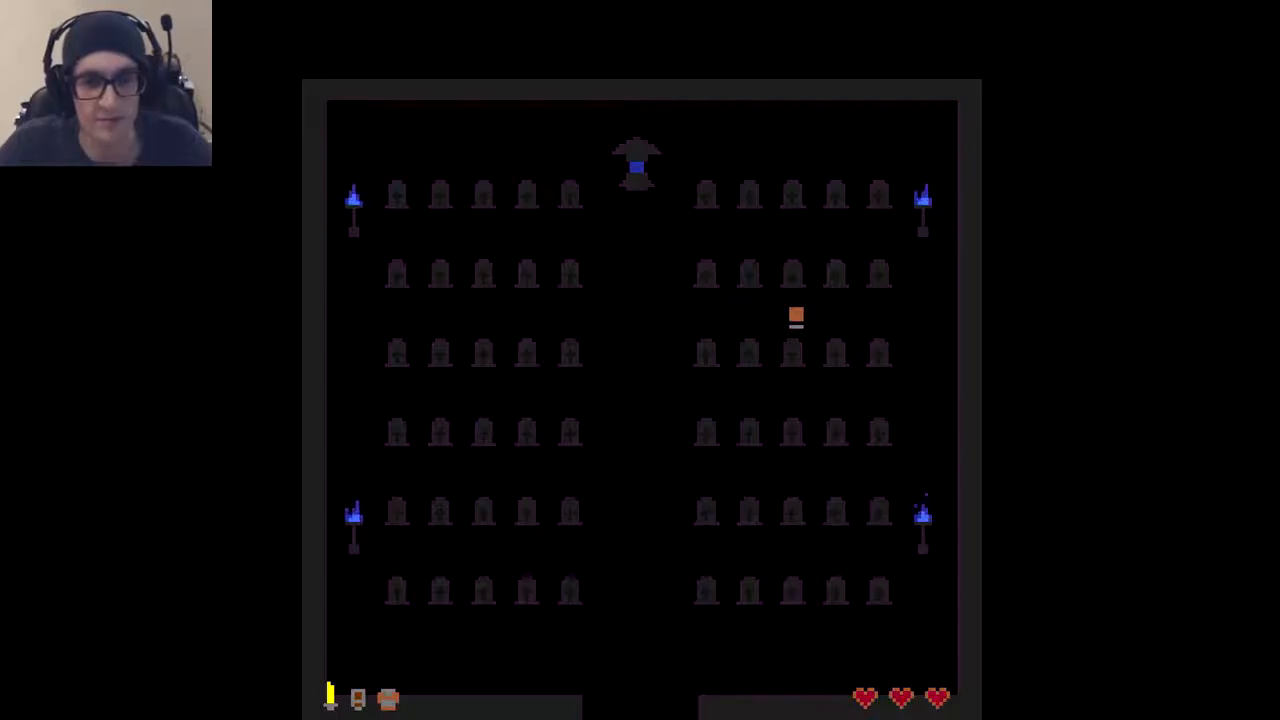
key(Up)
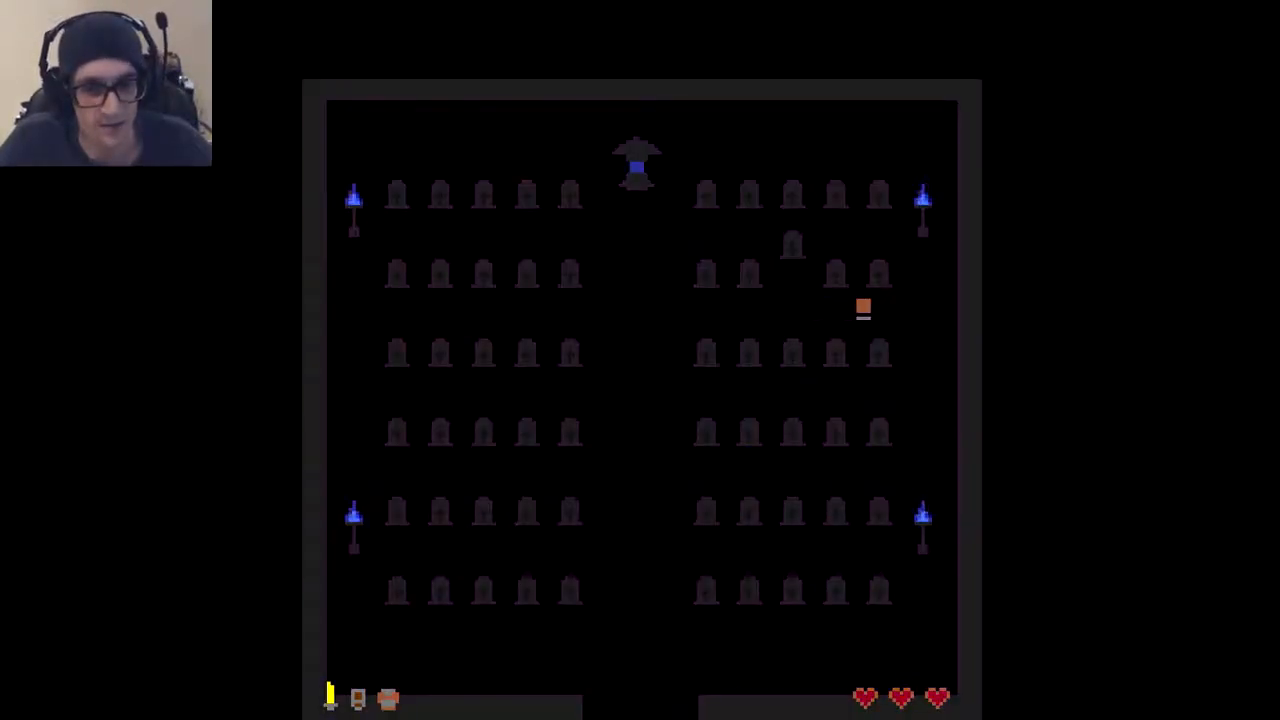
key(Left)
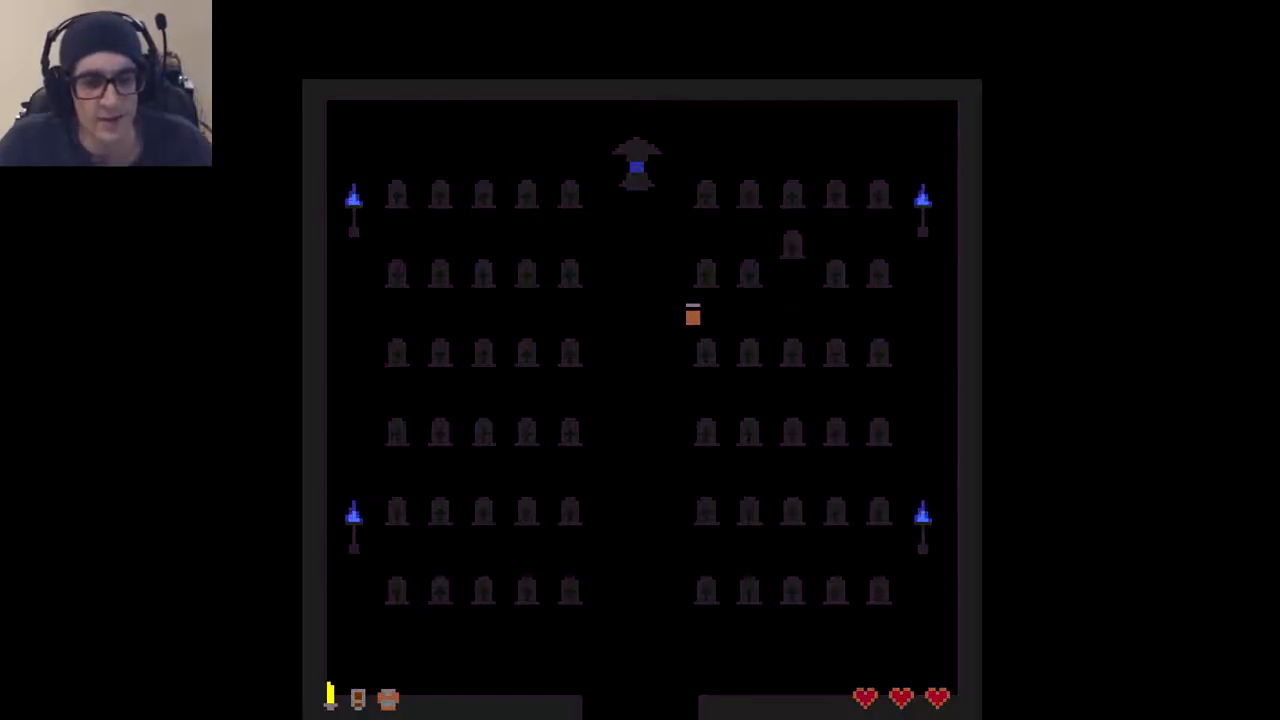
key(Down)
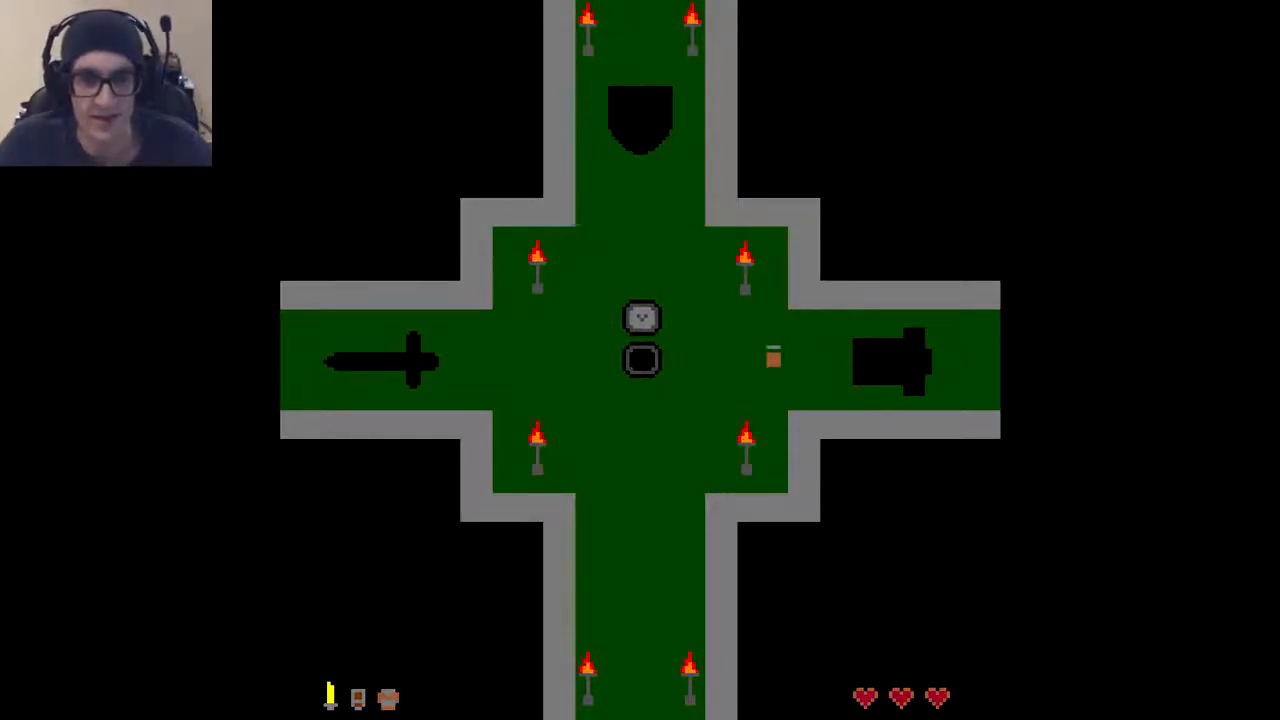
key(space)
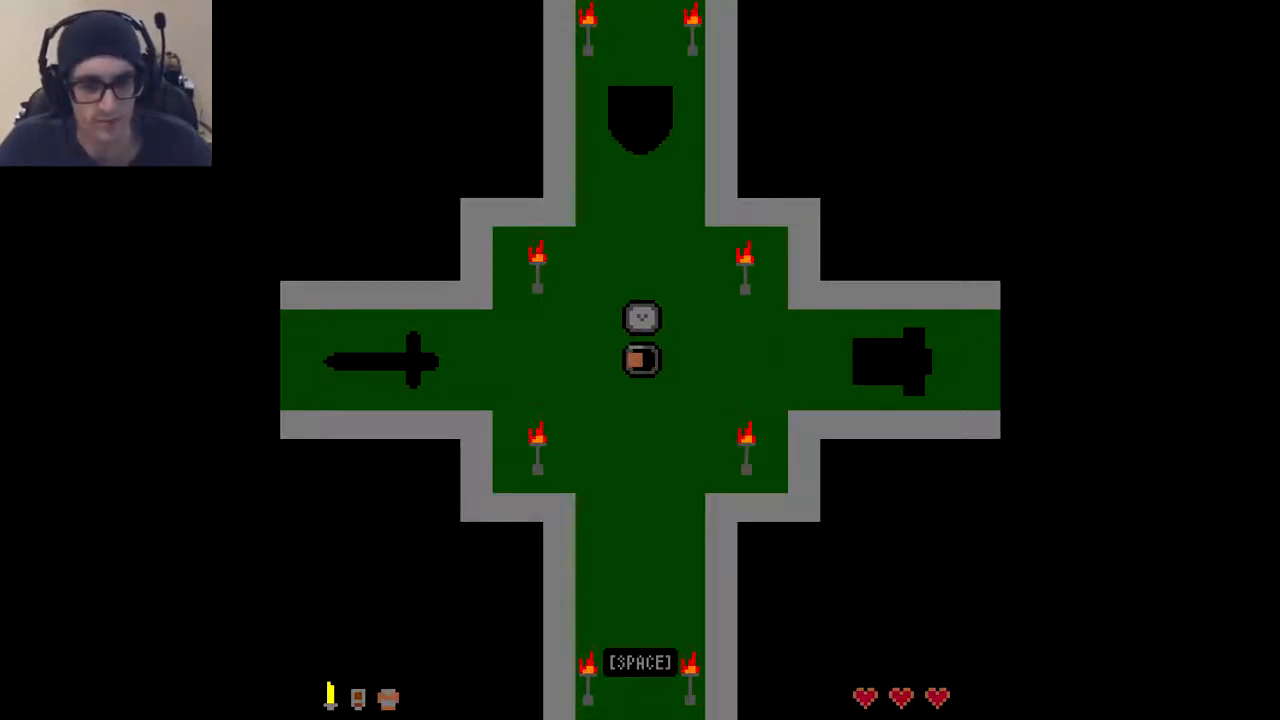